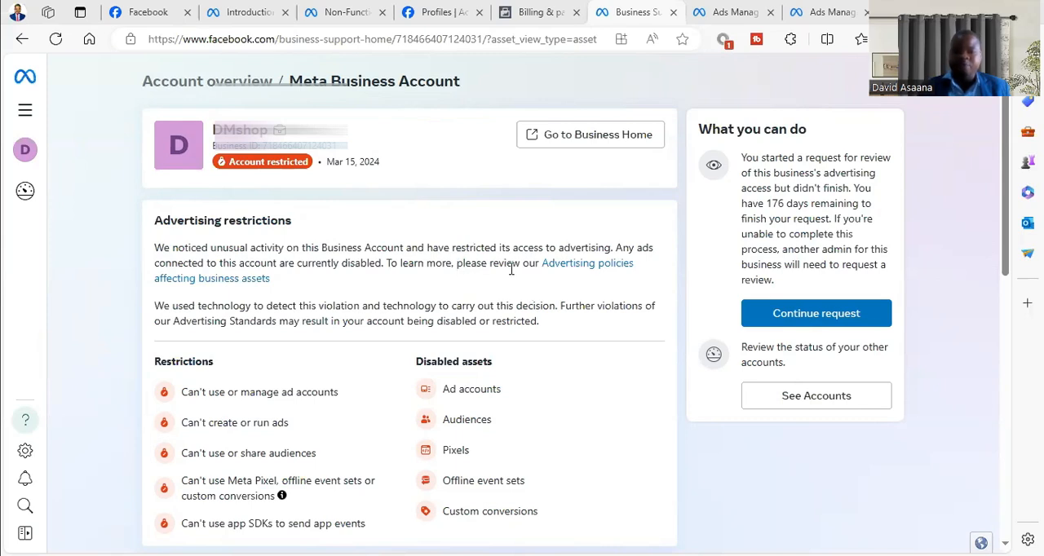
{"action": "mouse_move", "coordinate": [508, 231]}
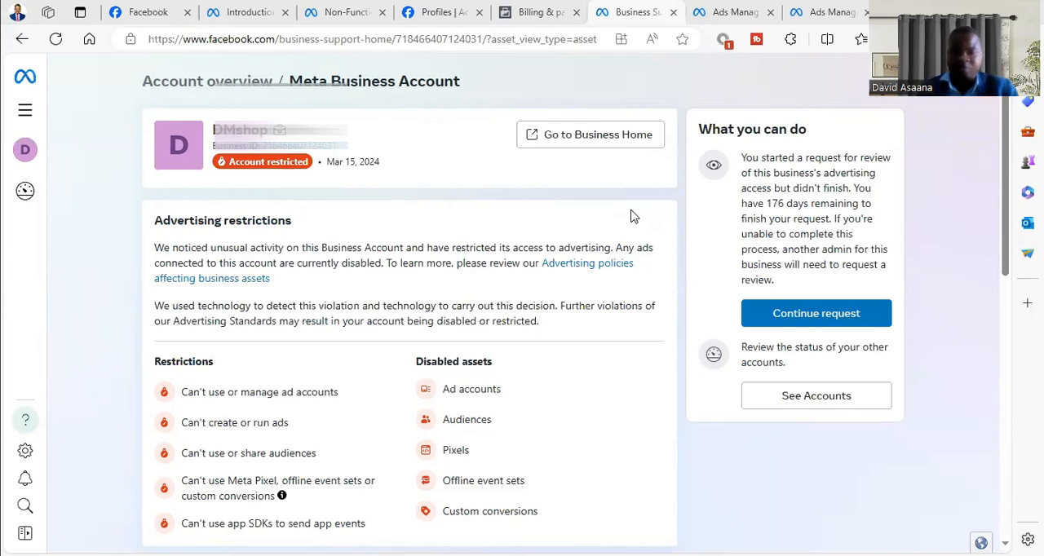
{"action": "mouse_move", "coordinate": [594, 183]}
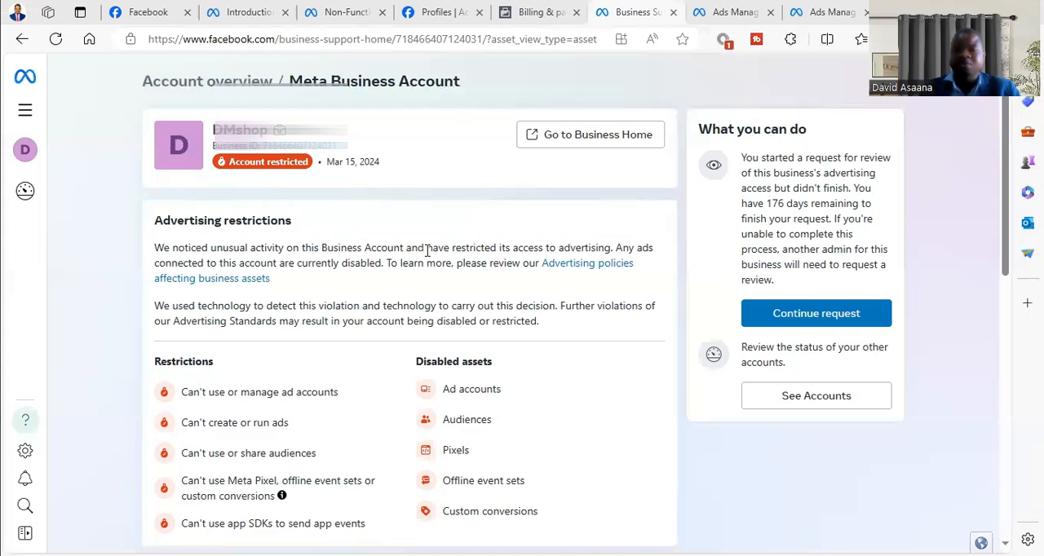
{"action": "mouse_move", "coordinate": [607, 243]}
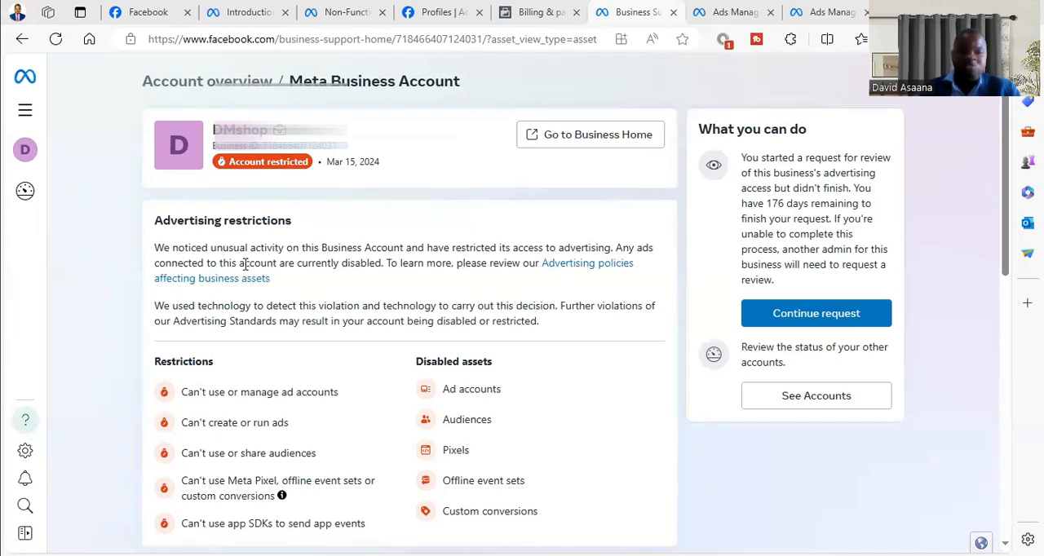
{"action": "mouse_move", "coordinate": [408, 281]}
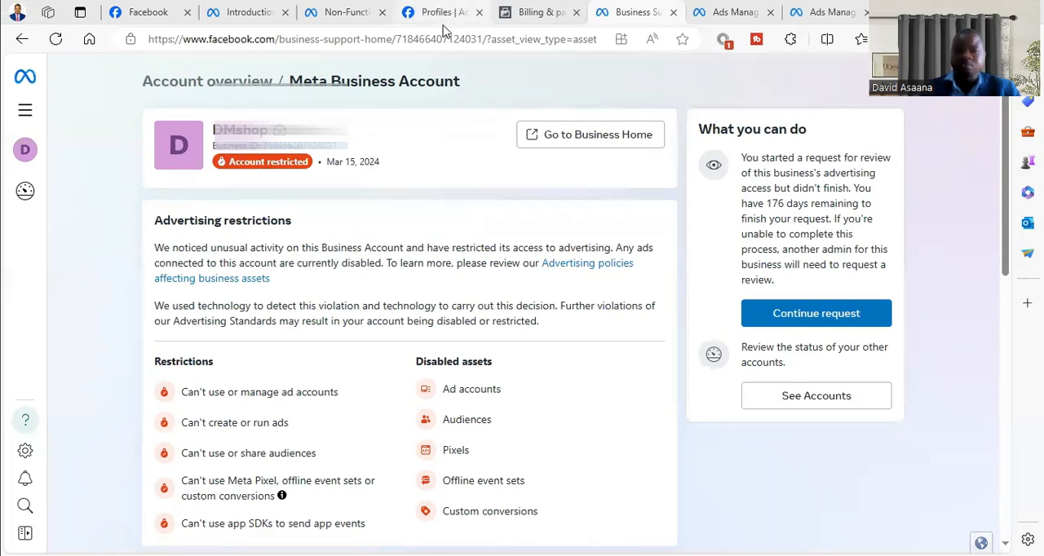
Open Ads Manager from the Facebook feed in a new tab and switch to it.
{"action": "left_click", "coordinate": [150, 11]}
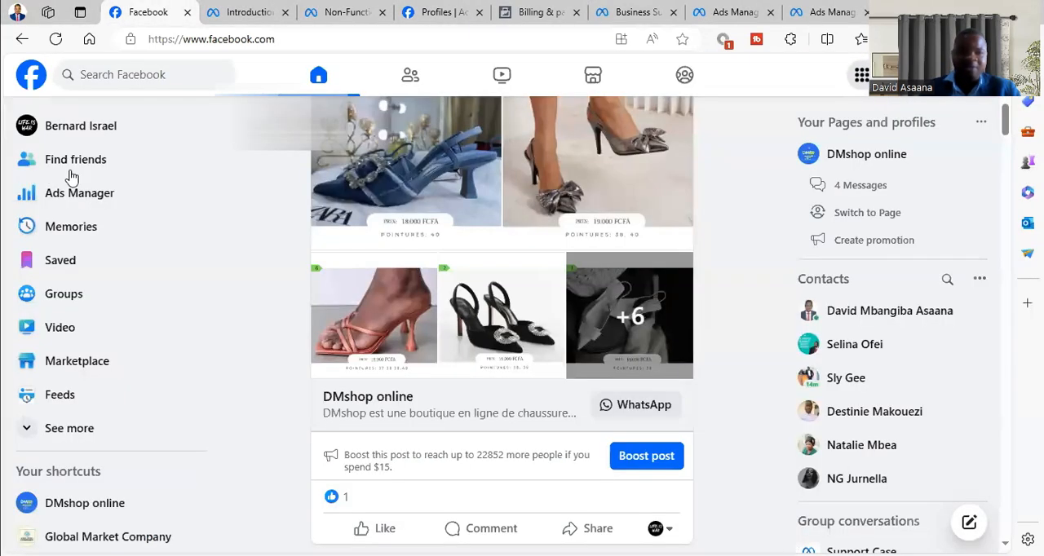
{"action": "right_click", "coordinate": [79, 193]}
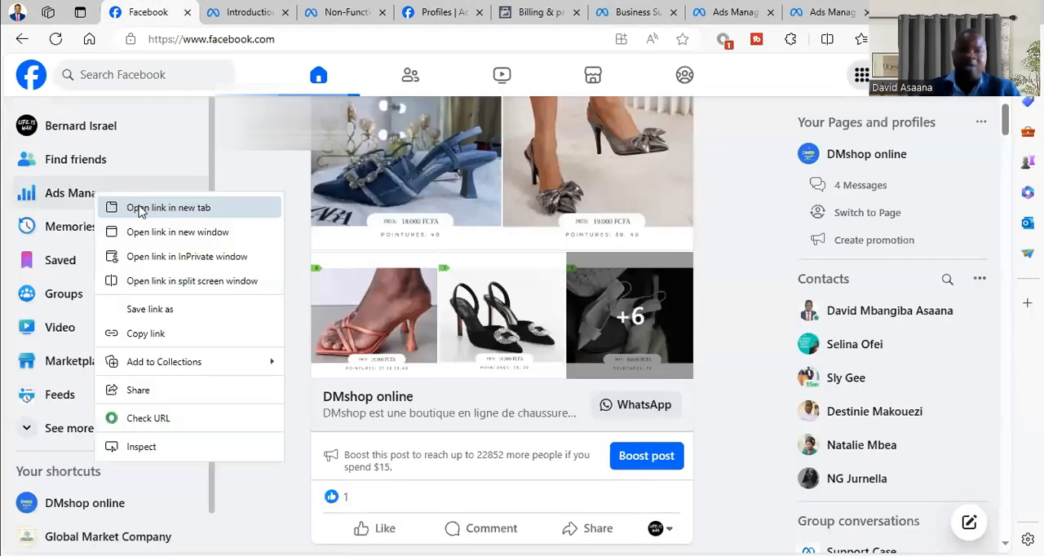
{"action": "left_click", "coordinate": [168, 207]}
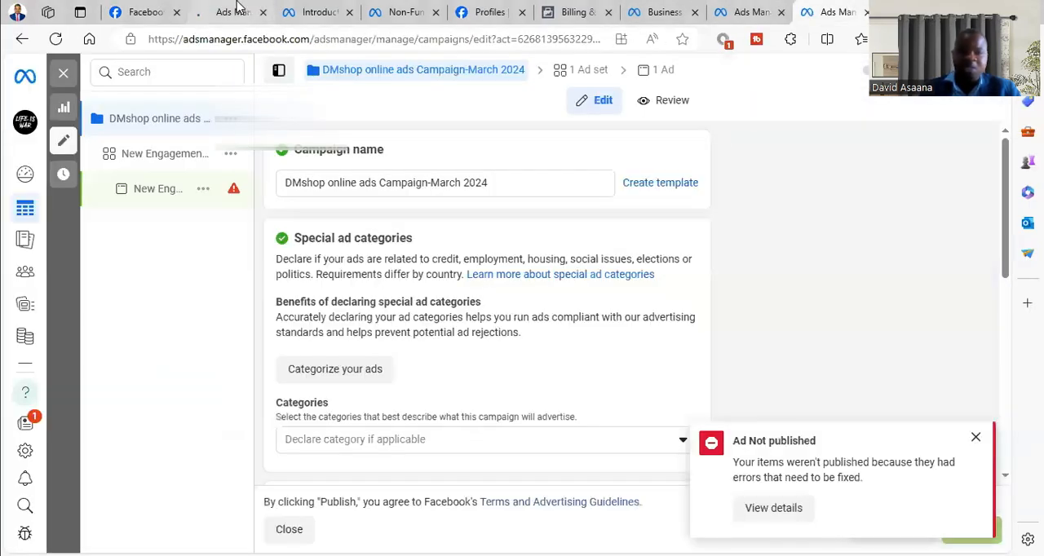
{"action": "left_click", "coordinate": [289, 530]}
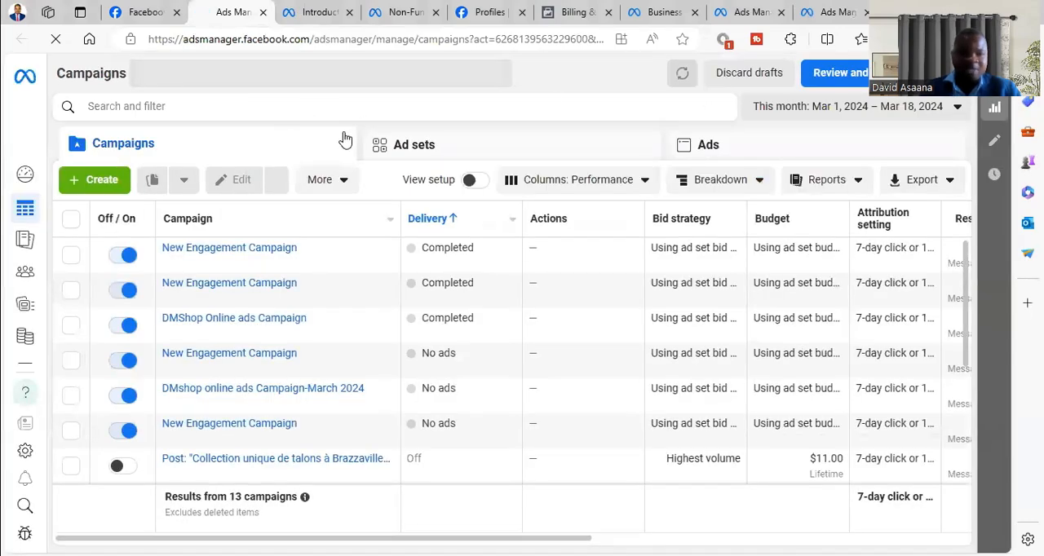
Browse Ads Manager's All tools list, then return to the restricted account overview.
{"action": "left_click", "coordinate": [25, 208]}
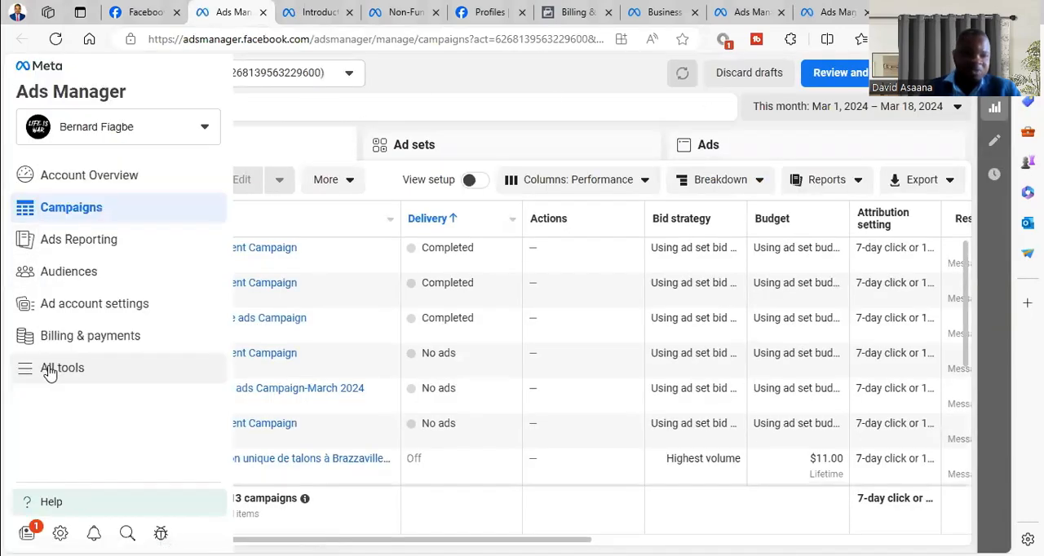
{"action": "left_click", "coordinate": [62, 368]}
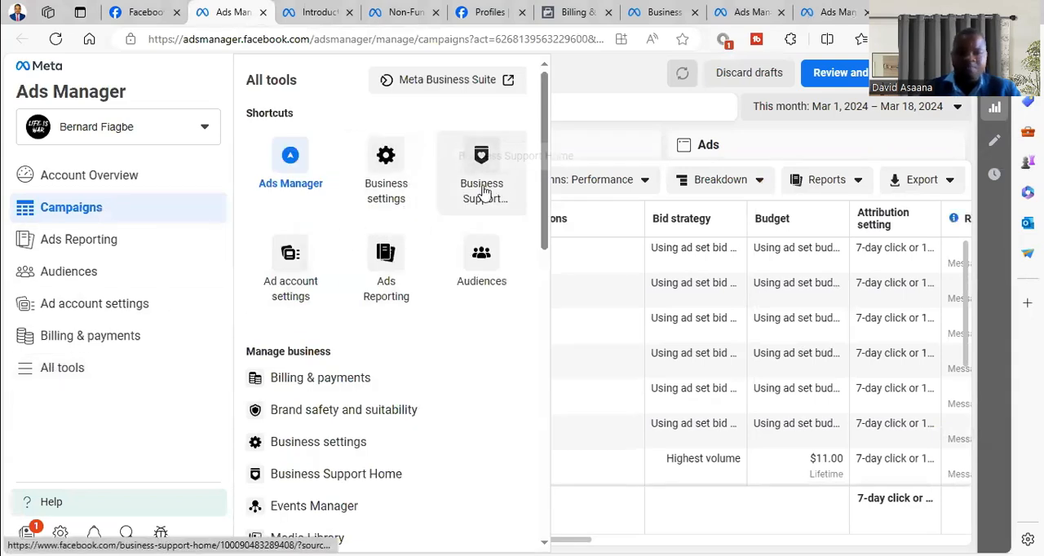
{"action": "mouse_move", "coordinate": [481, 171]}
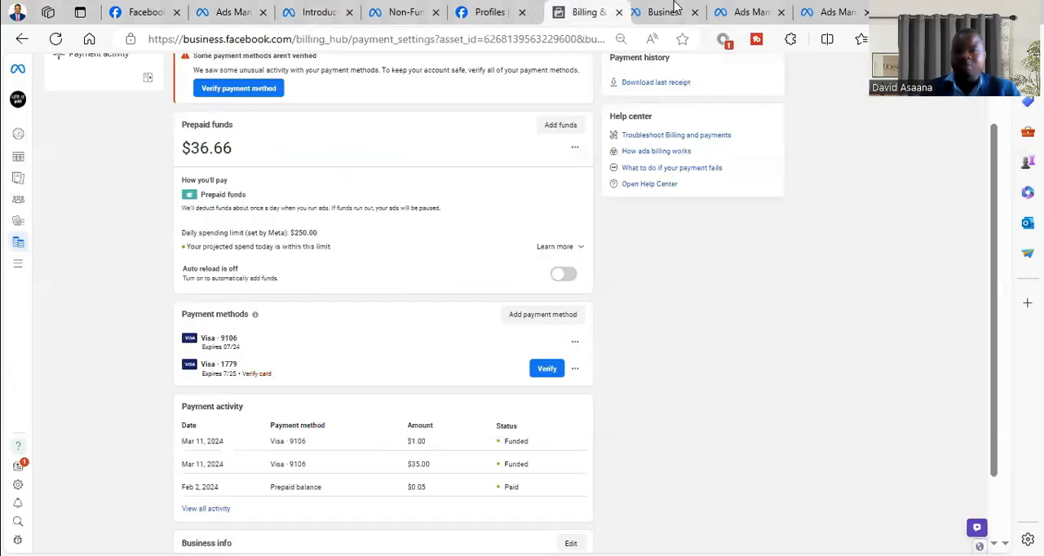
{"action": "left_click", "coordinate": [663, 12]}
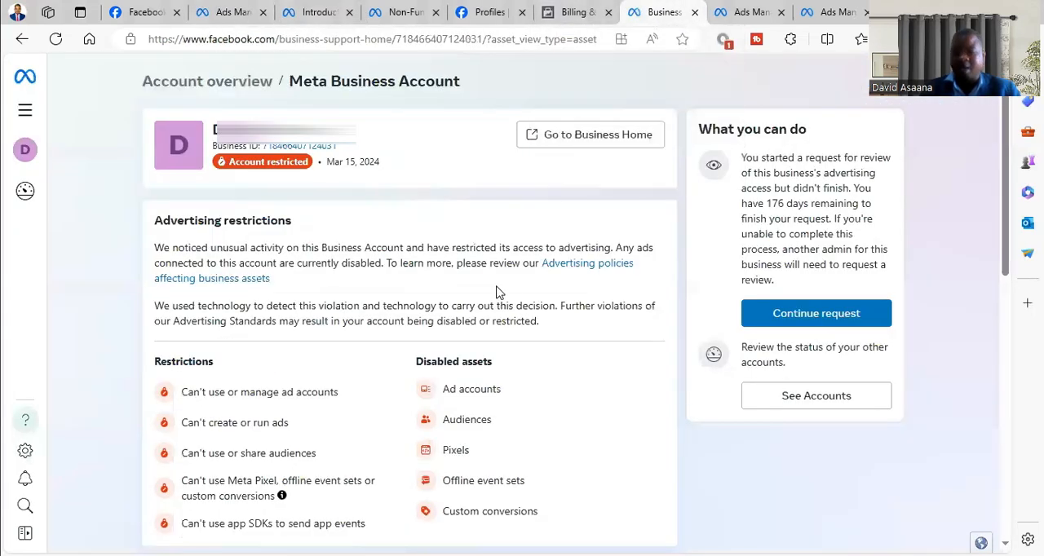
{"action": "mouse_move", "coordinate": [847, 341]}
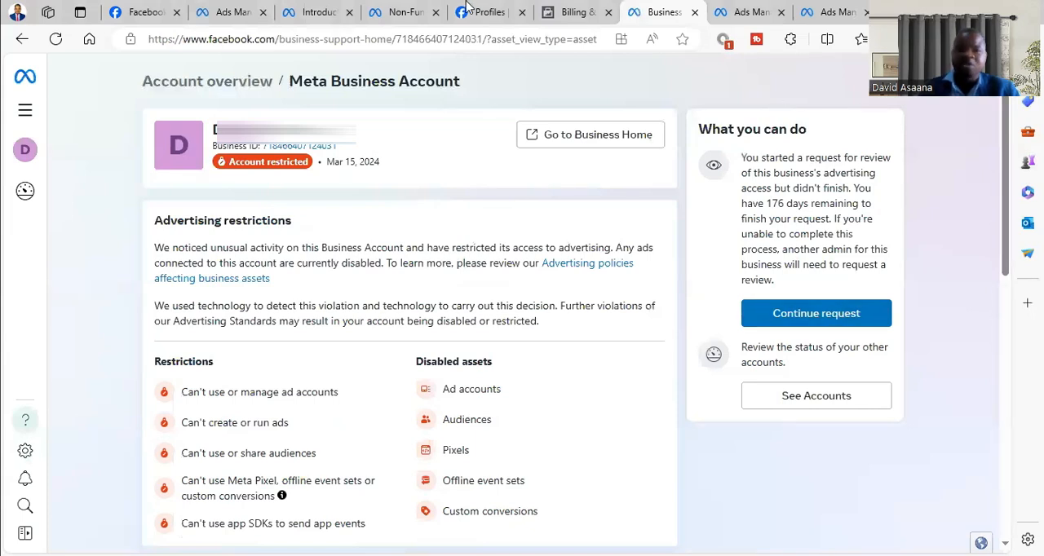
Go from the Facebook feed through Settings to Accounts Center's Personal details page.
{"action": "left_click", "coordinate": [489, 12]}
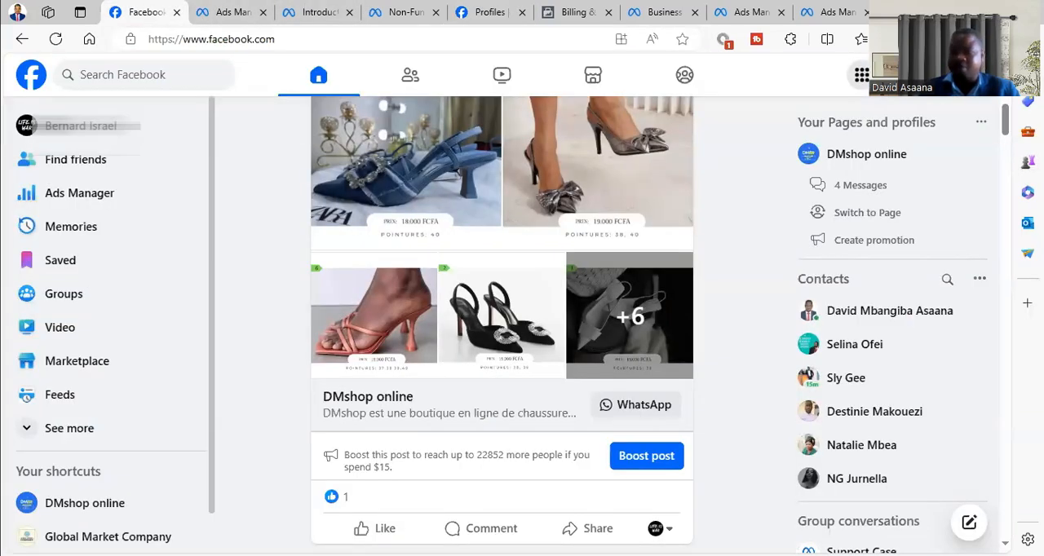
{"action": "mouse_move", "coordinate": [781, 206]}
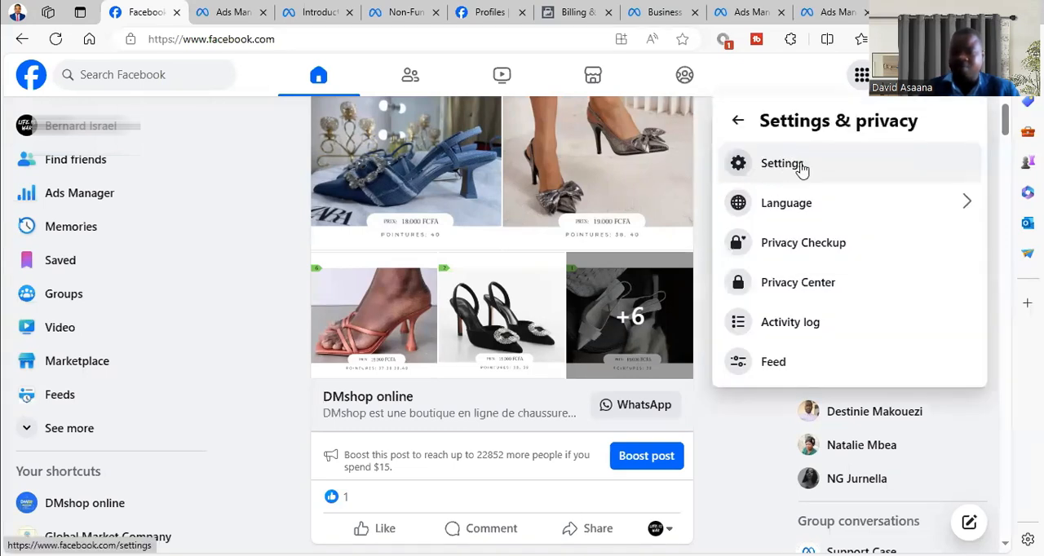
{"action": "left_click", "coordinate": [781, 164]}
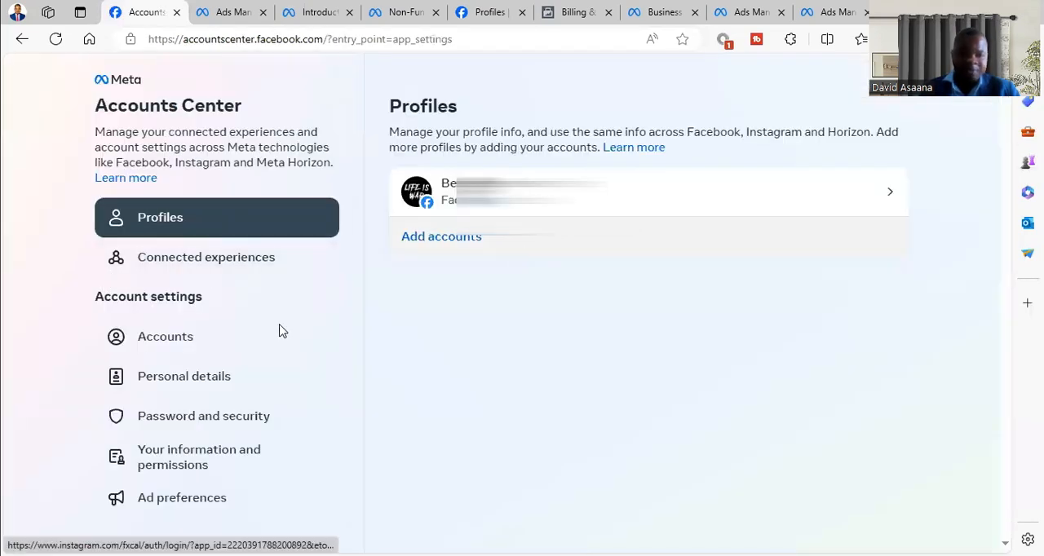
{"action": "left_click", "coordinate": [183, 376]}
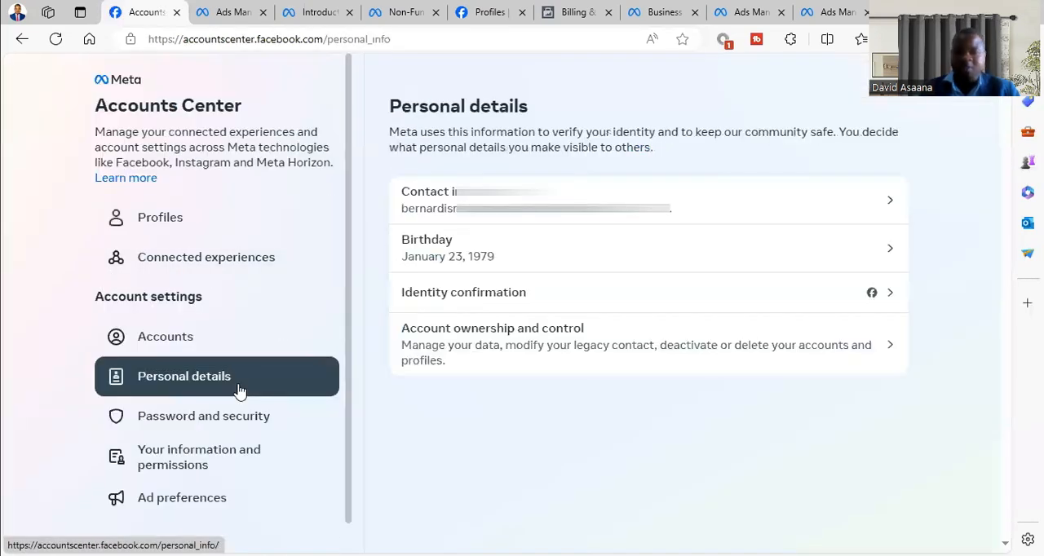
{"action": "left_click", "coordinate": [644, 200]}
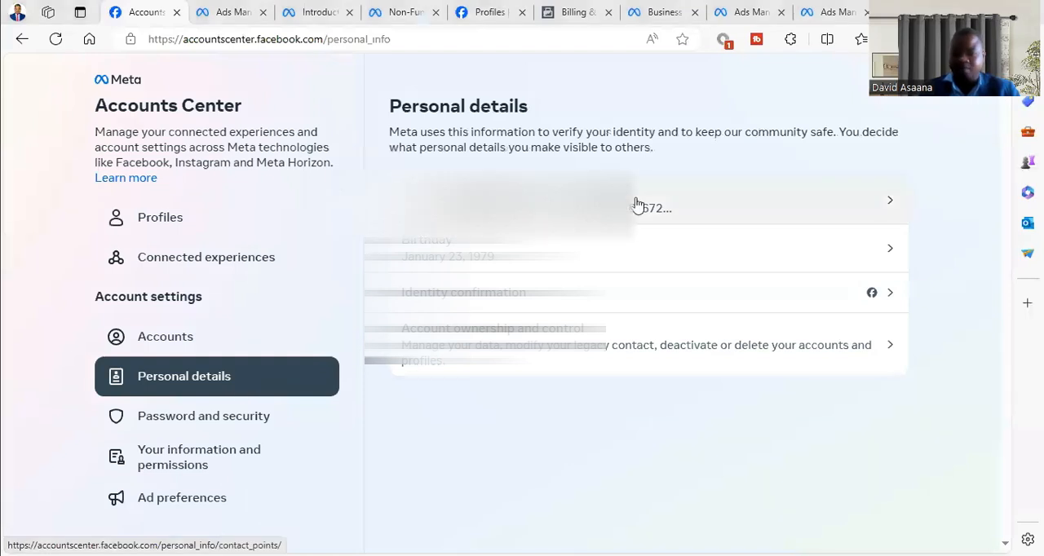
{"action": "left_click", "coordinate": [636, 200]}
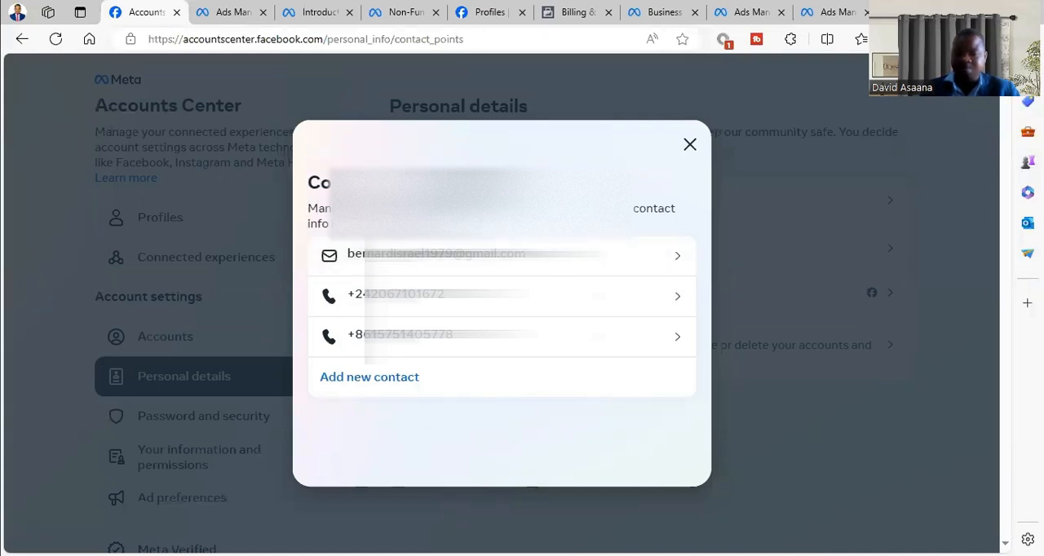
{"action": "mouse_move", "coordinate": [406, 263]}
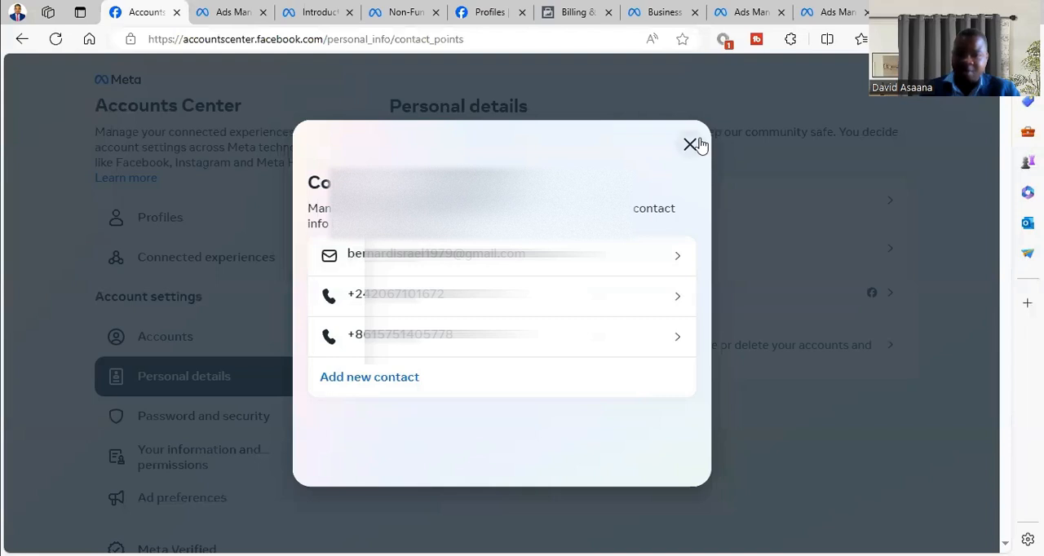
{"action": "left_click", "coordinate": [687, 144]}
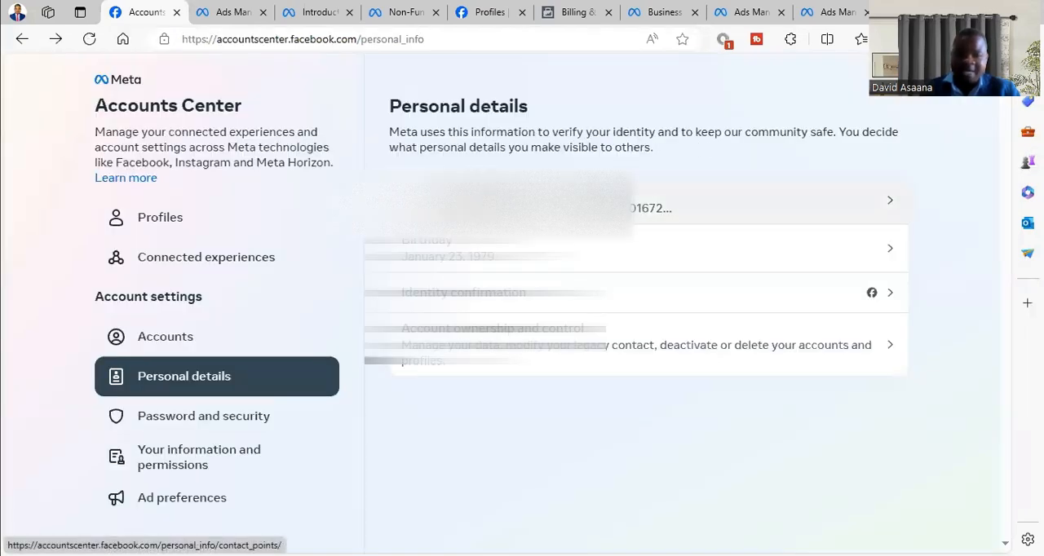
{"action": "left_click", "coordinate": [159, 217]}
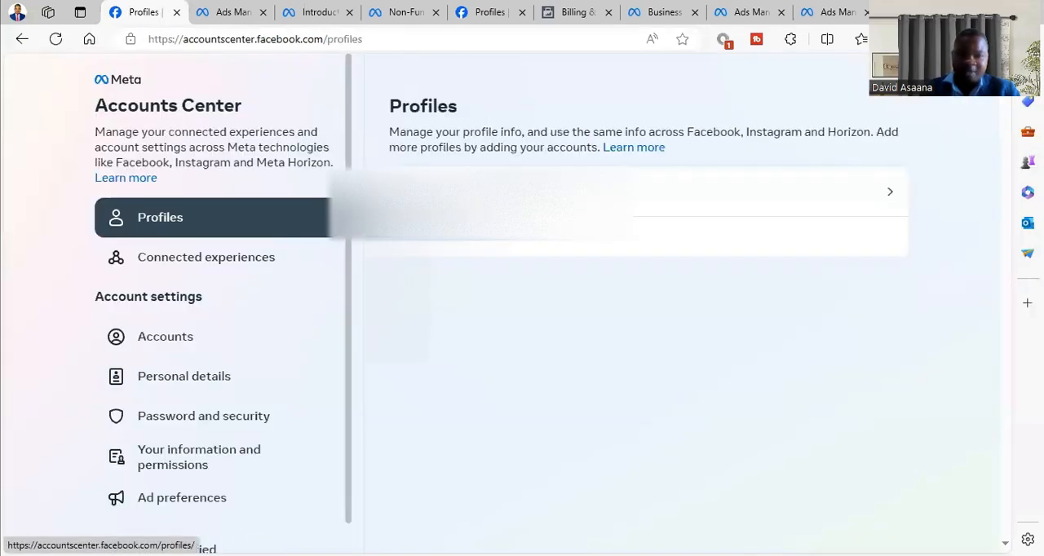
{"action": "left_click", "coordinate": [637, 191]}
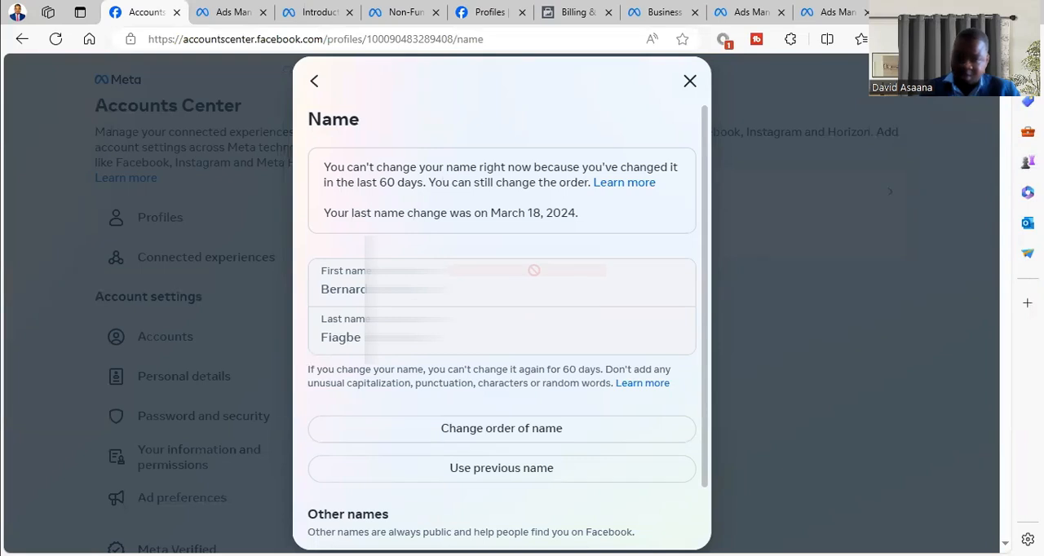
{"action": "left_click", "coordinate": [689, 81]}
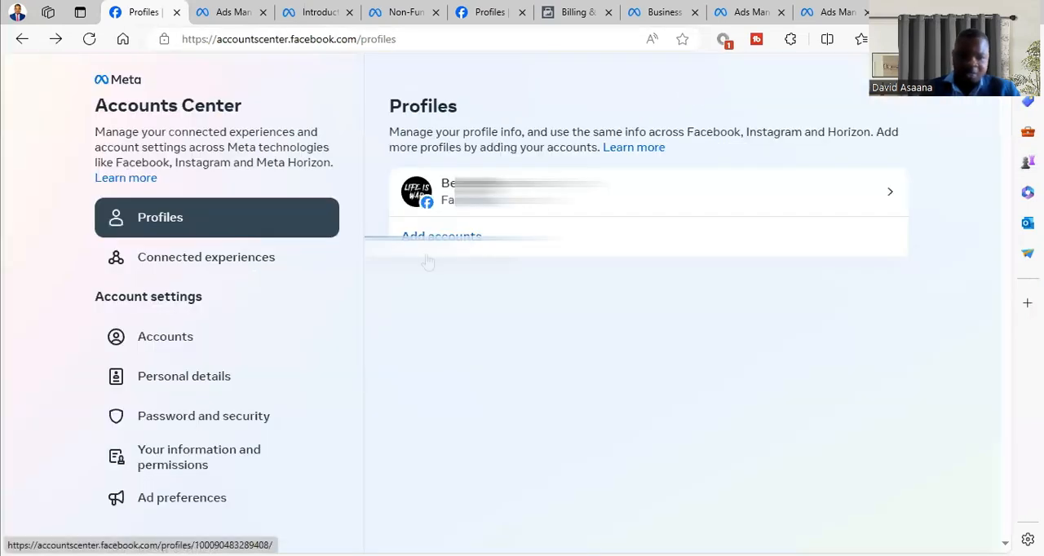
{"action": "left_click", "coordinate": [183, 376]}
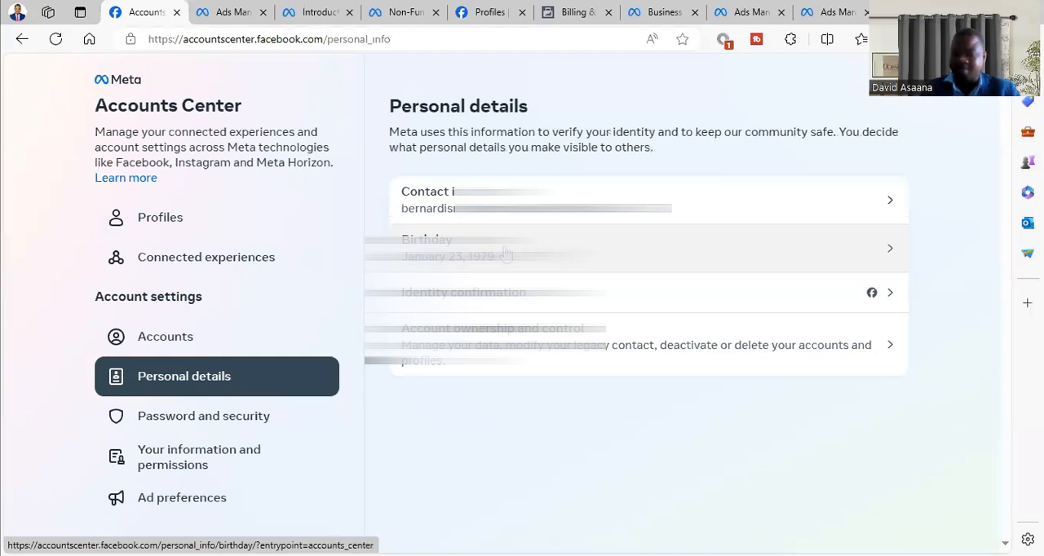
{"action": "mouse_move", "coordinate": [790, 491]}
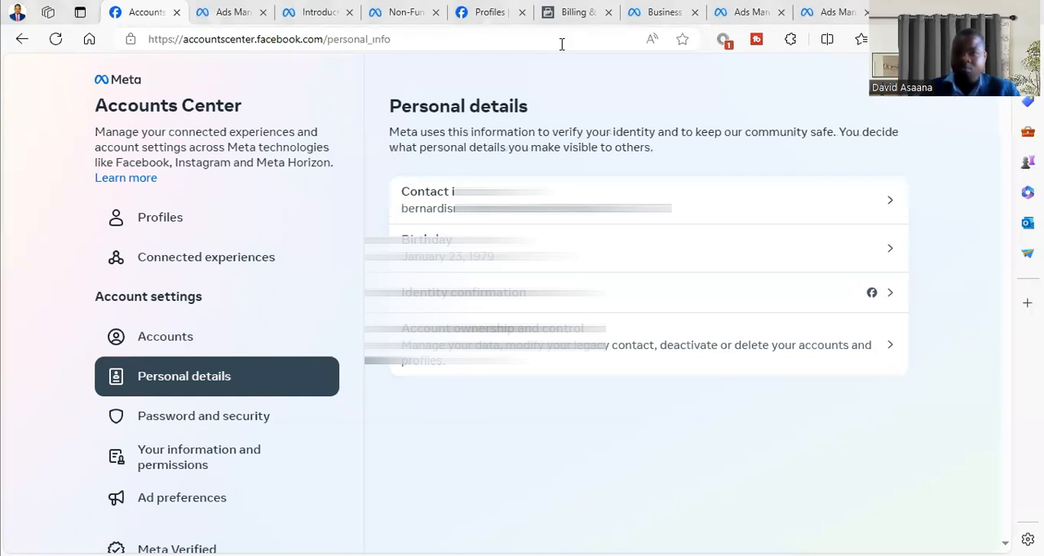
Resume the unfinished review request and open the file picker to upload the voter ID photo.
{"action": "left_click", "coordinate": [661, 11]}
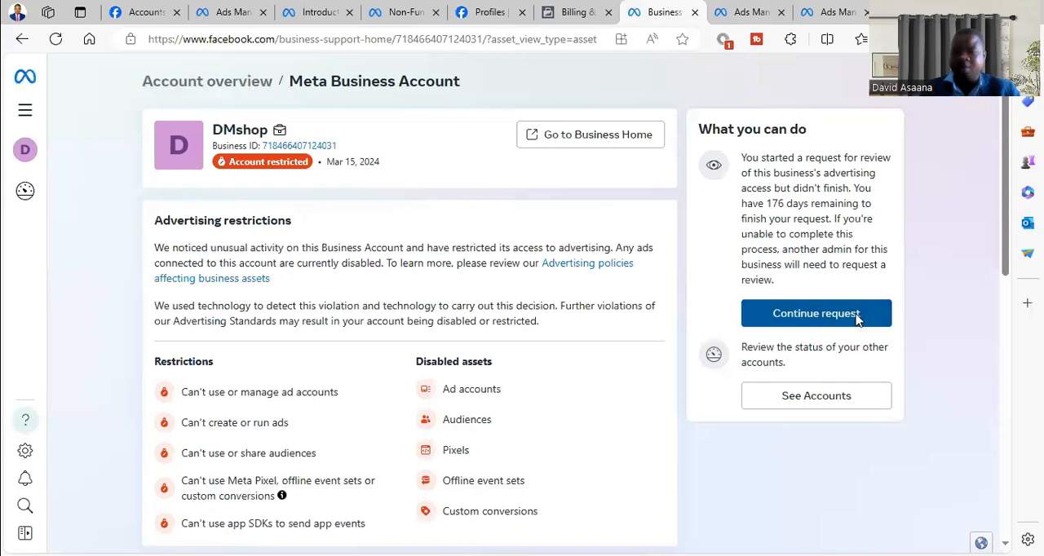
{"action": "left_click", "coordinate": [816, 313]}
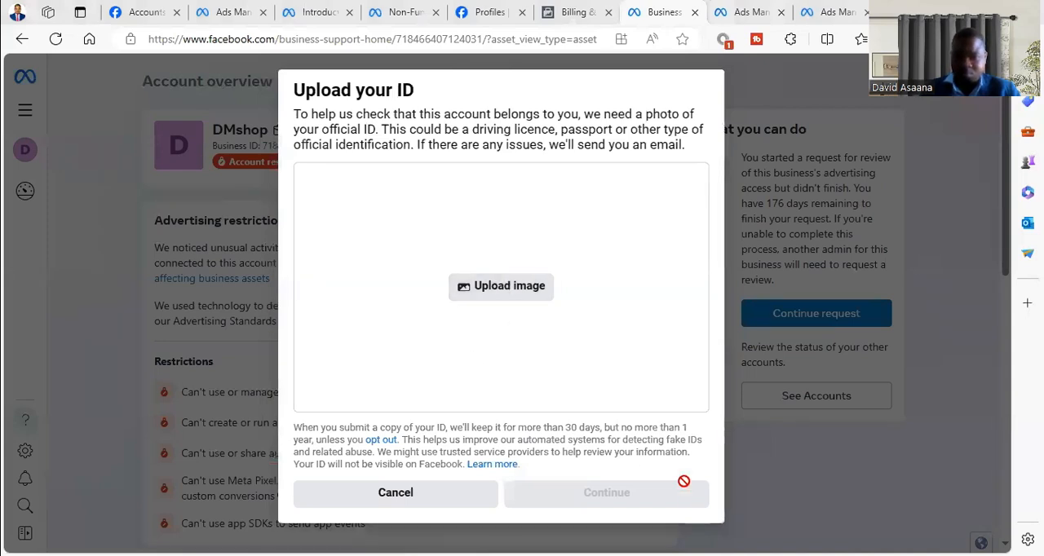
{"action": "left_click", "coordinate": [501, 286]}
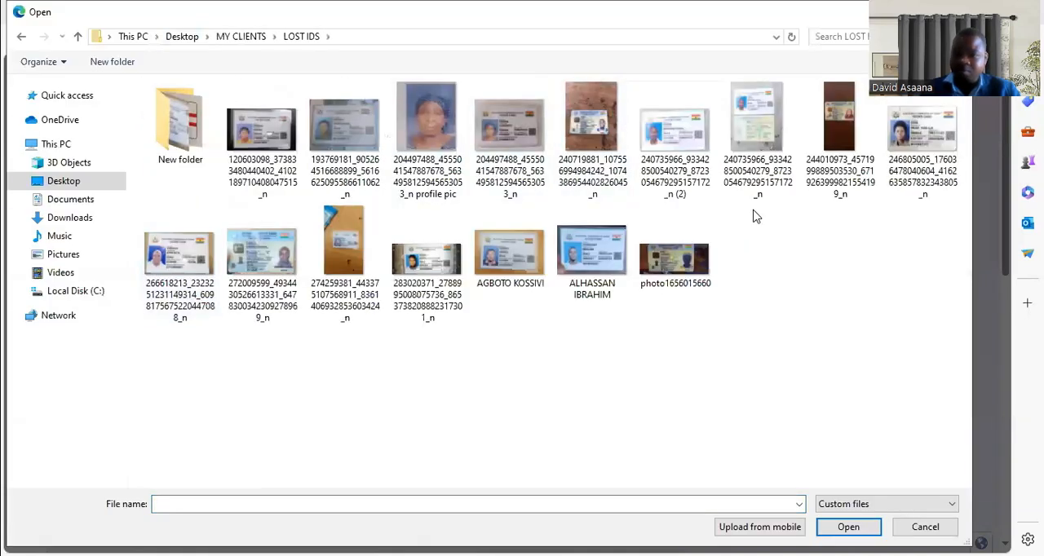
{"action": "left_click", "coordinate": [839, 130]}
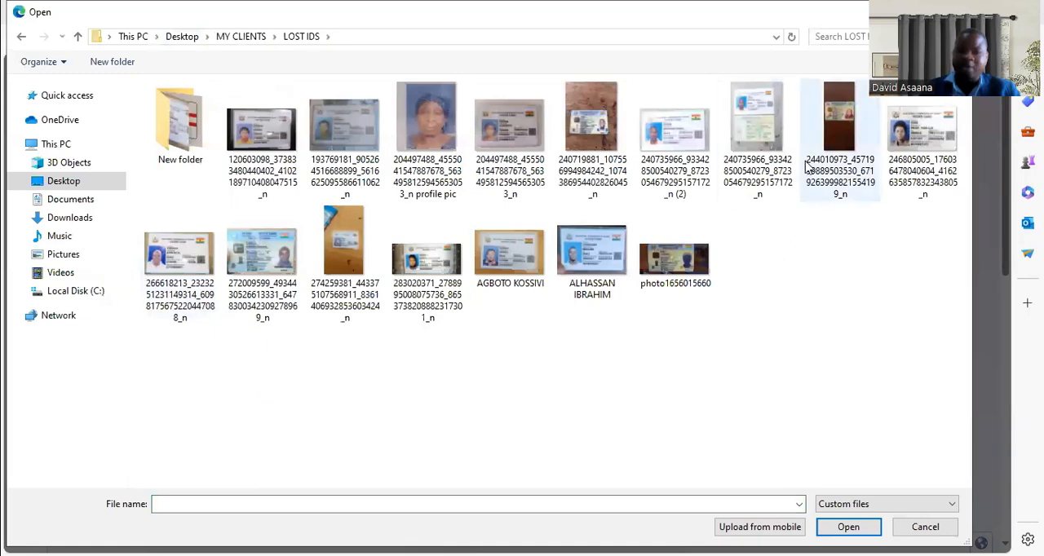
{"action": "mouse_move", "coordinate": [840, 131]}
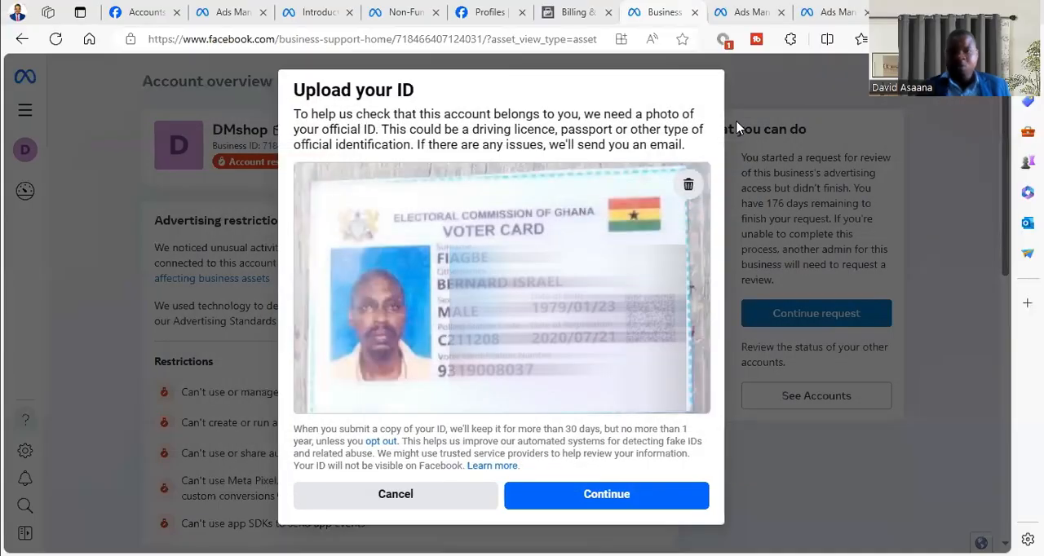
{"action": "mouse_move", "coordinate": [436, 196]}
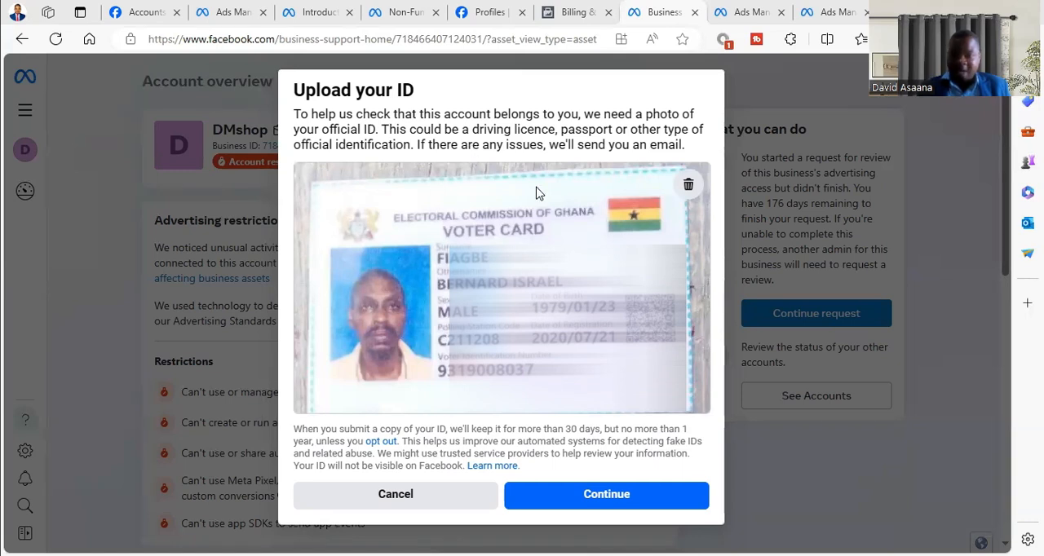
{"action": "mouse_move", "coordinate": [543, 252]}
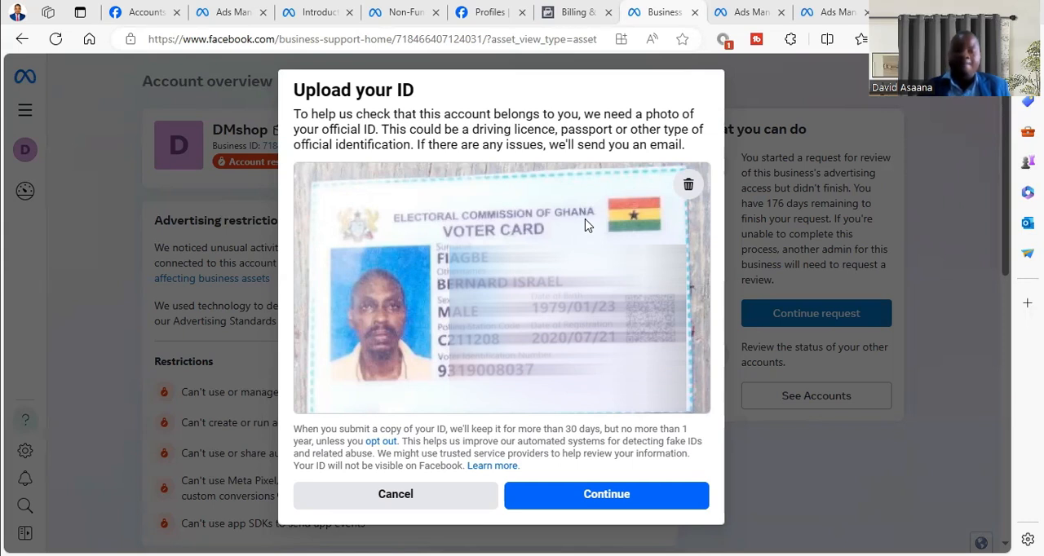
{"action": "mouse_move", "coordinate": [543, 262]}
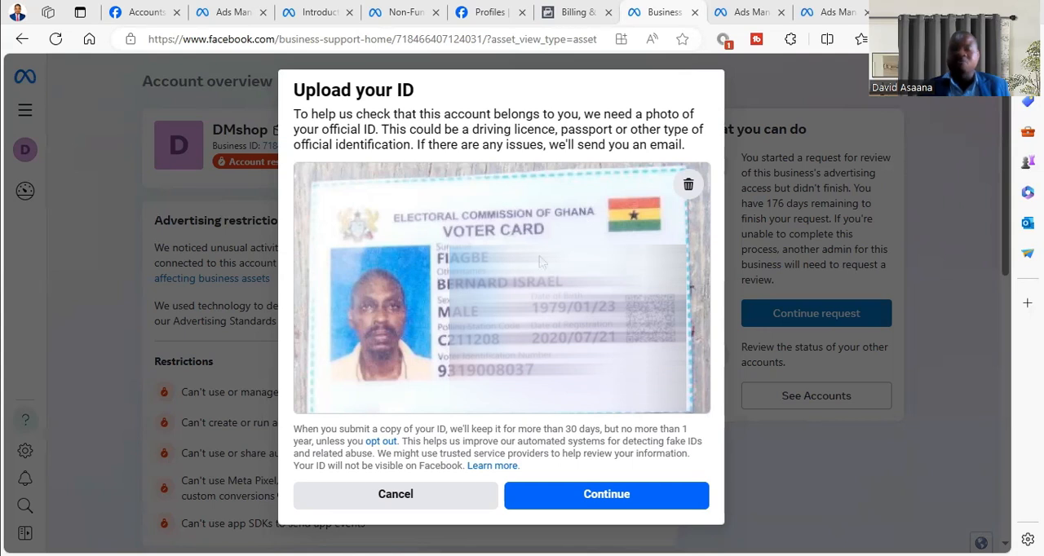
{"action": "mouse_move", "coordinate": [449, 247]}
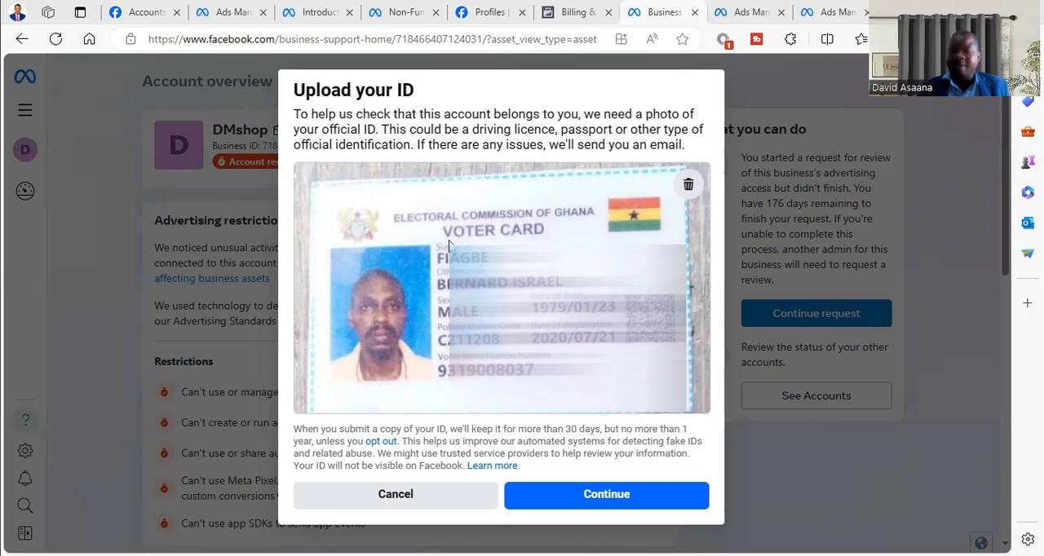
{"action": "mouse_move", "coordinate": [471, 238]}
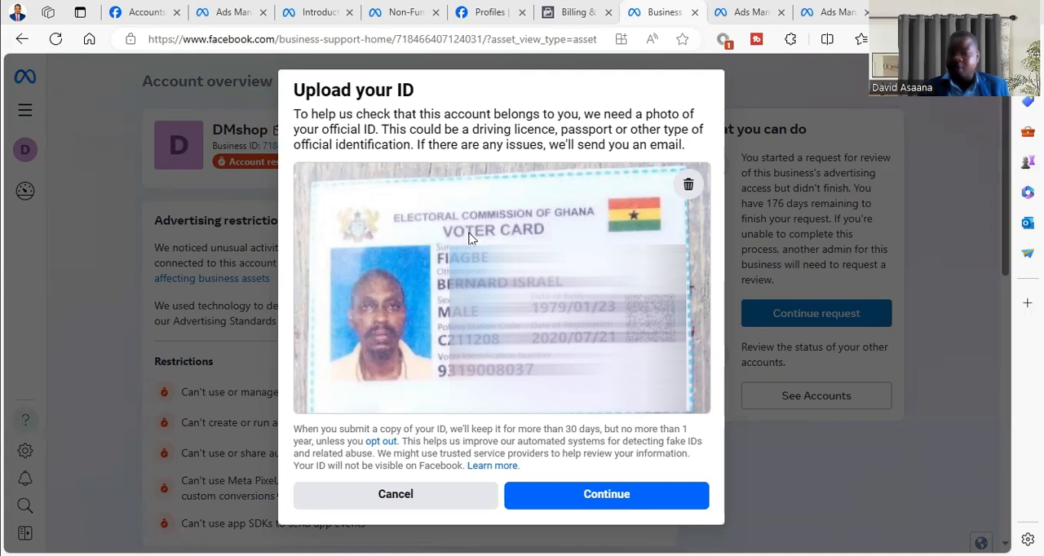
{"action": "mouse_move", "coordinate": [481, 192]}
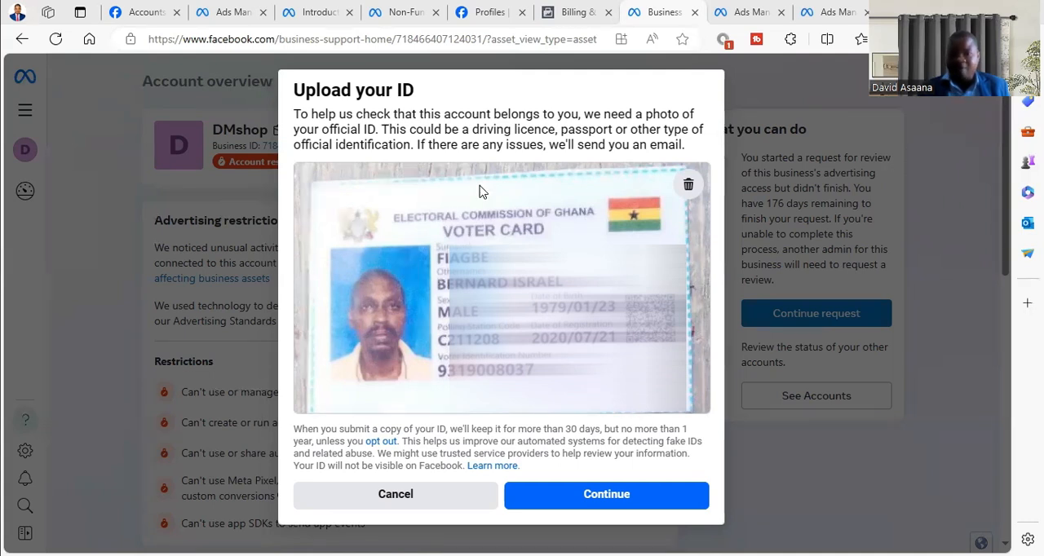
{"action": "mouse_move", "coordinate": [505, 181]}
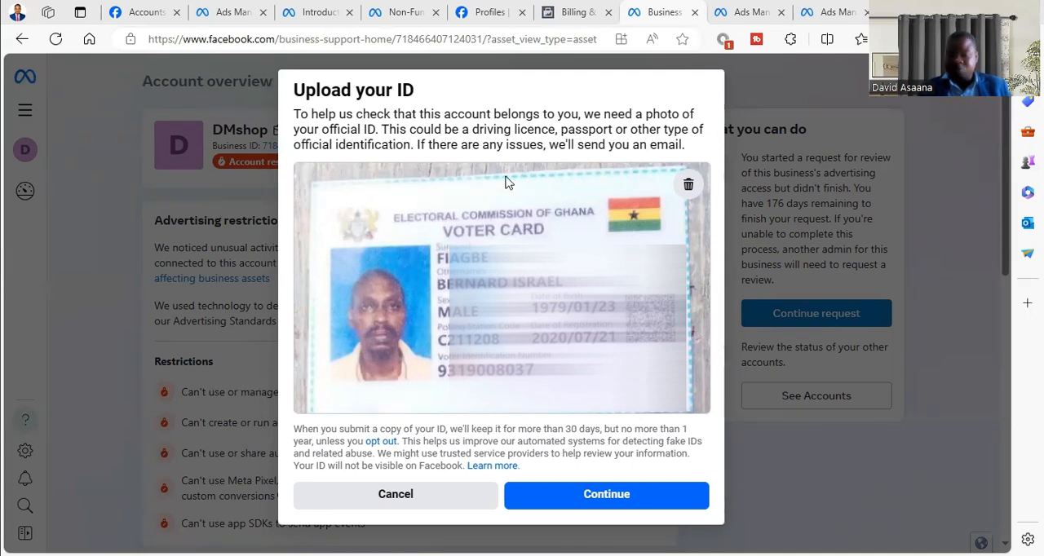
{"action": "mouse_move", "coordinate": [650, 494]}
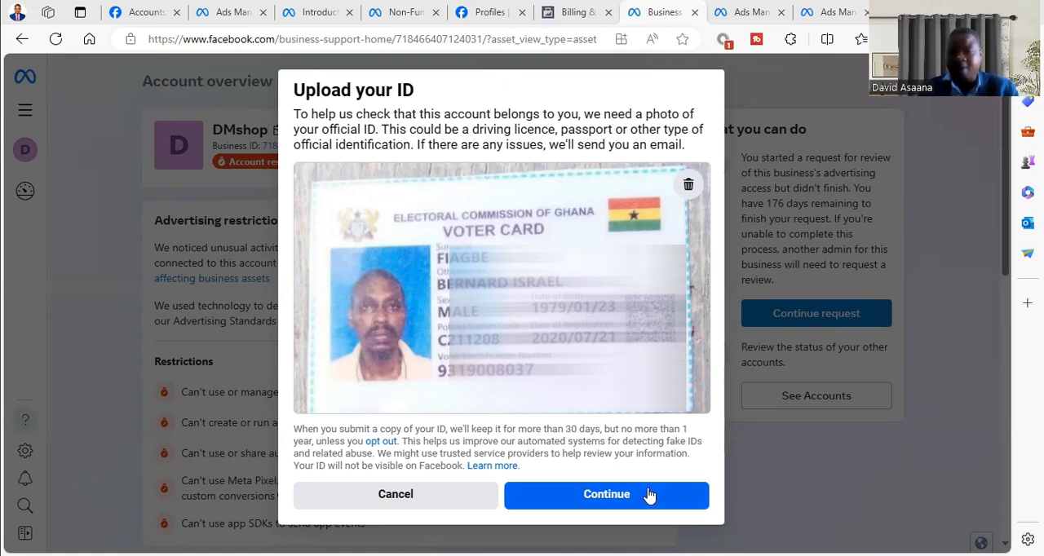
{"action": "mouse_move", "coordinate": [657, 498]}
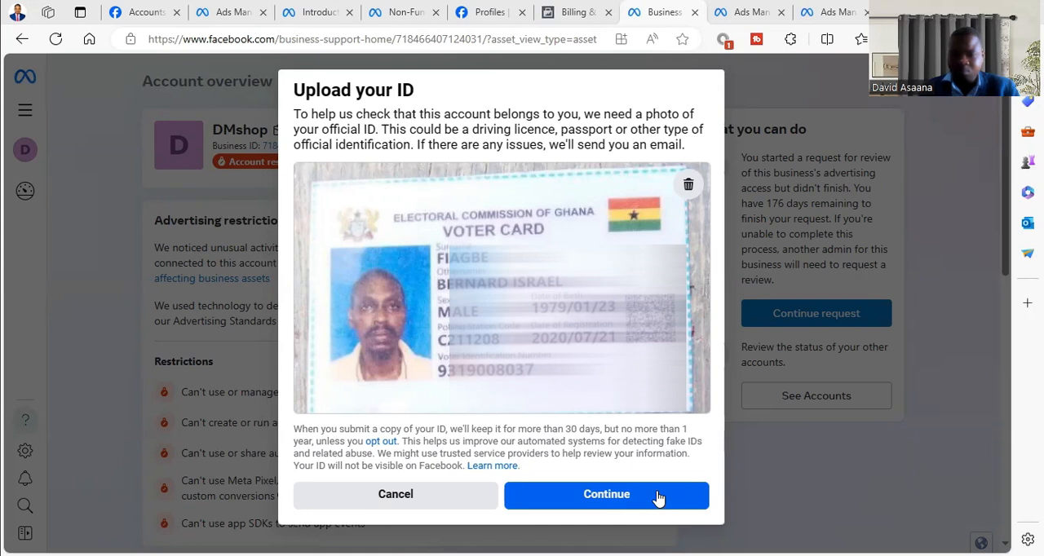
Submit the ID photo and close the 48-hour review confirmation.
{"action": "left_click", "coordinate": [606, 494]}
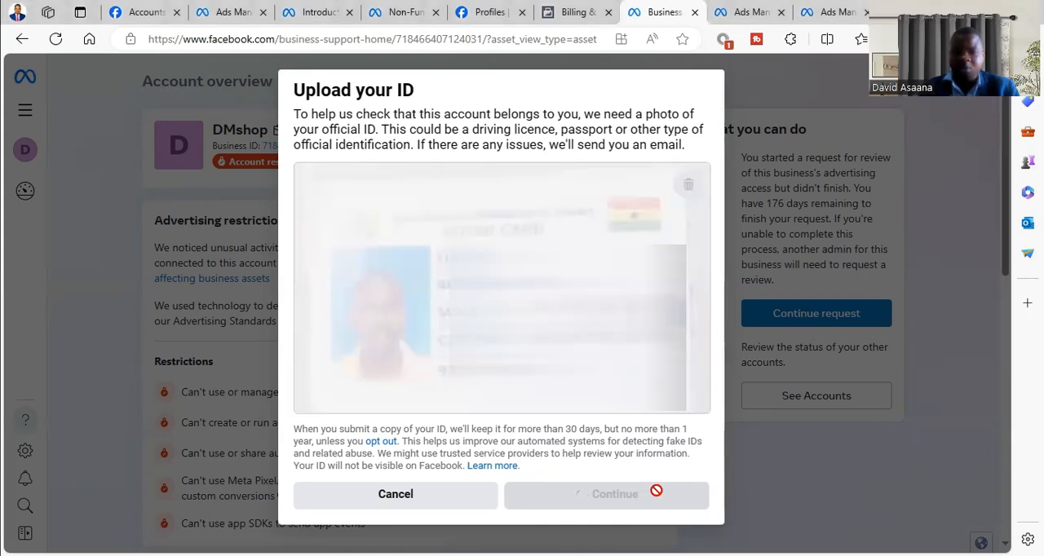
{"action": "left_click", "coordinate": [607, 494]}
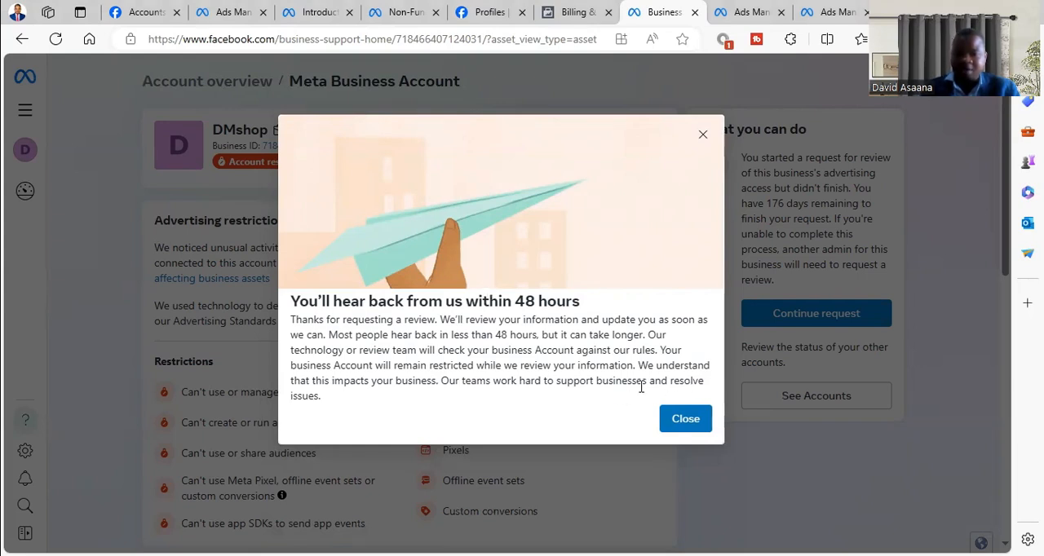
{"action": "mouse_move", "coordinate": [534, 321]}
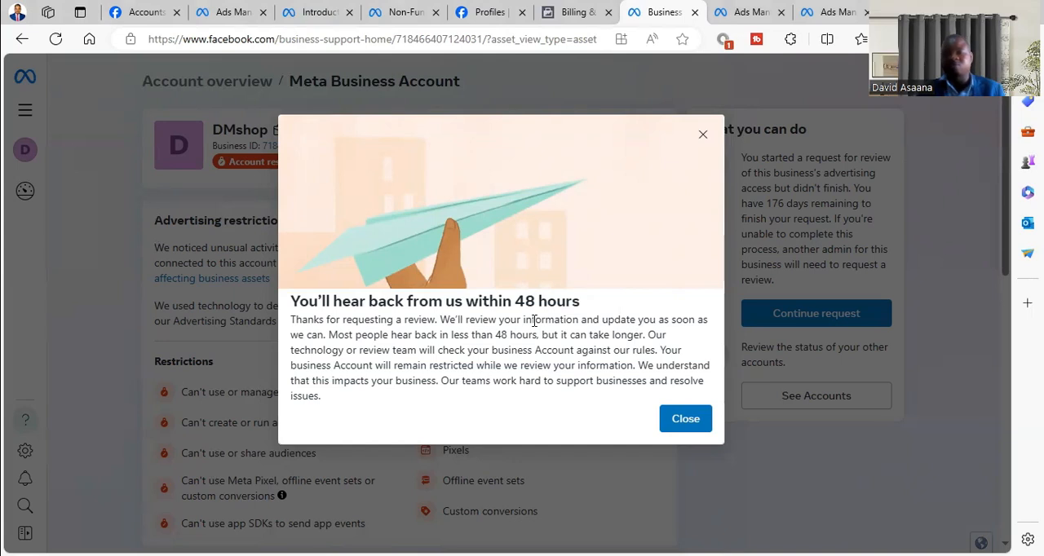
{"action": "mouse_move", "coordinate": [750, 90]}
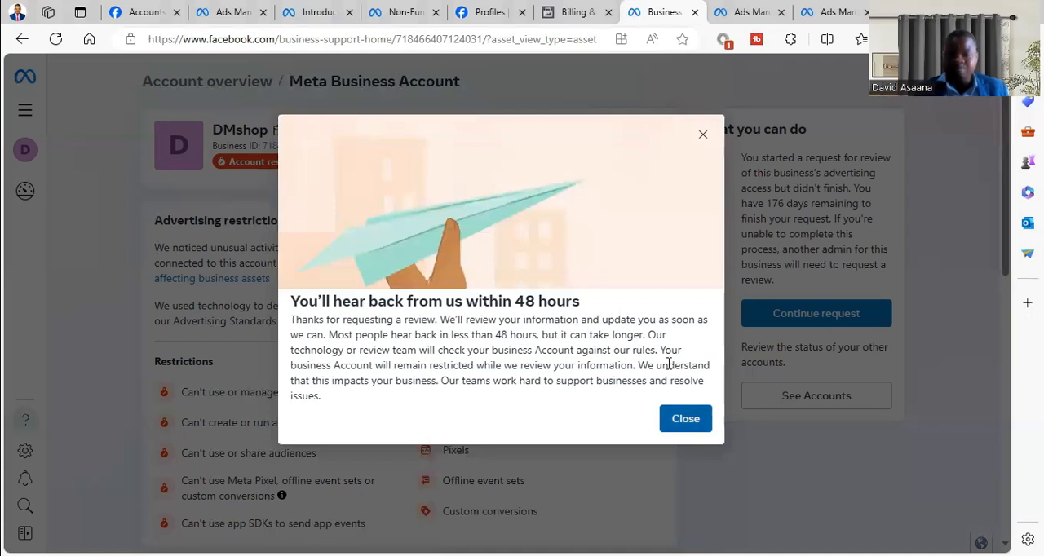
{"action": "mouse_move", "coordinate": [526, 255]}
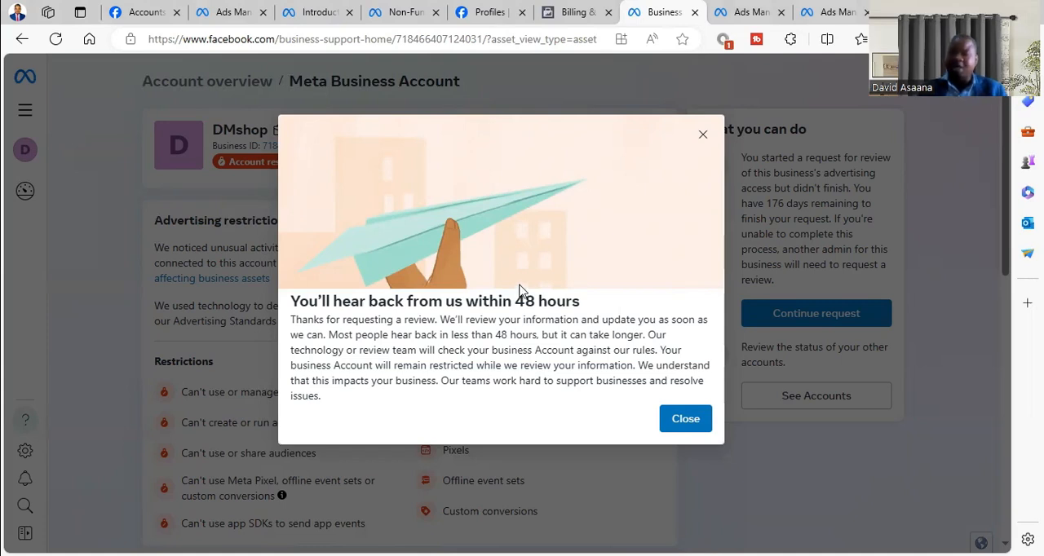
{"action": "mouse_move", "coordinate": [562, 297]}
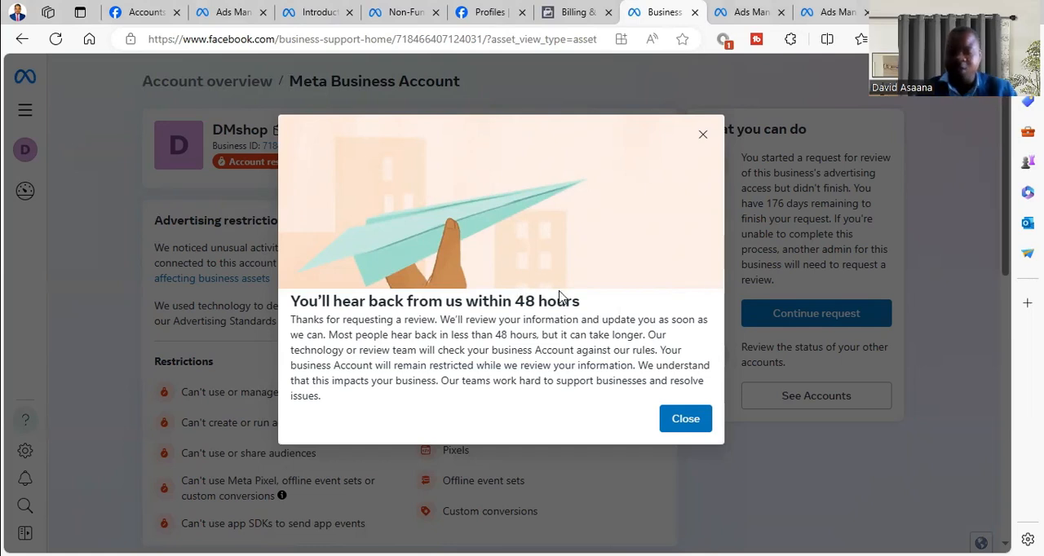
{"action": "mouse_move", "coordinate": [661, 380]}
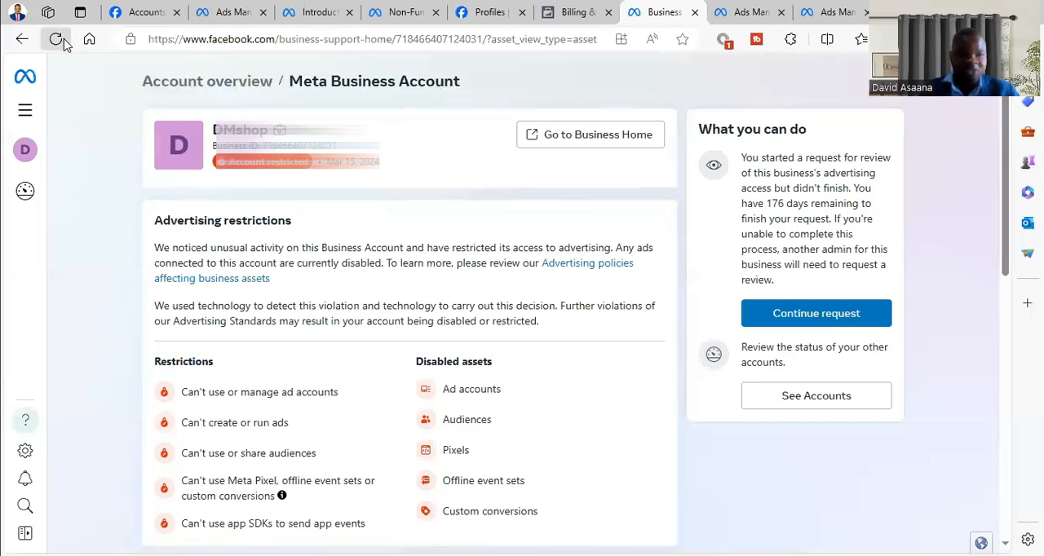
Refresh the Meta Business Account overview page to clear the restrictions.
{"action": "left_click", "coordinate": [57, 38]}
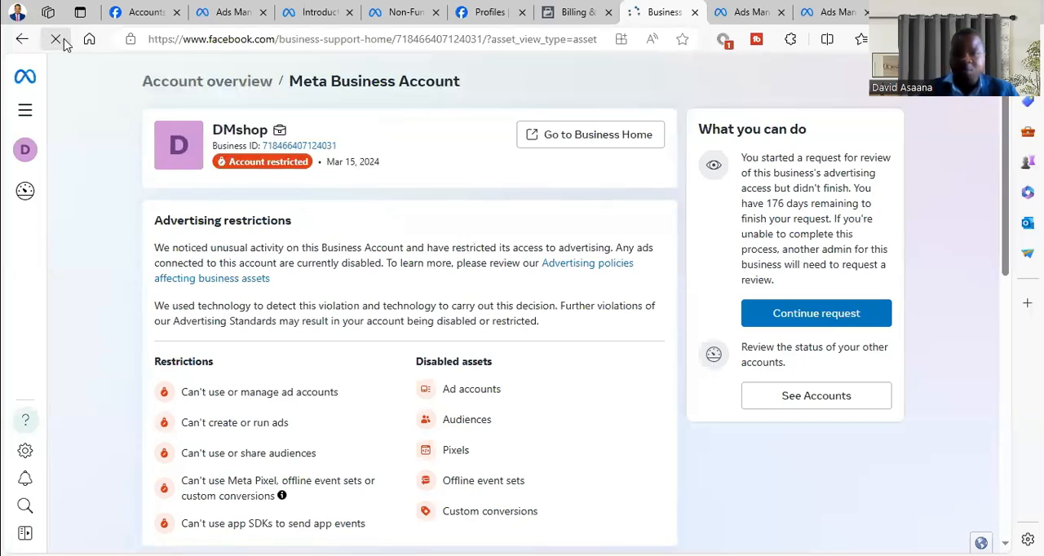
{"action": "left_click", "coordinate": [55, 38]}
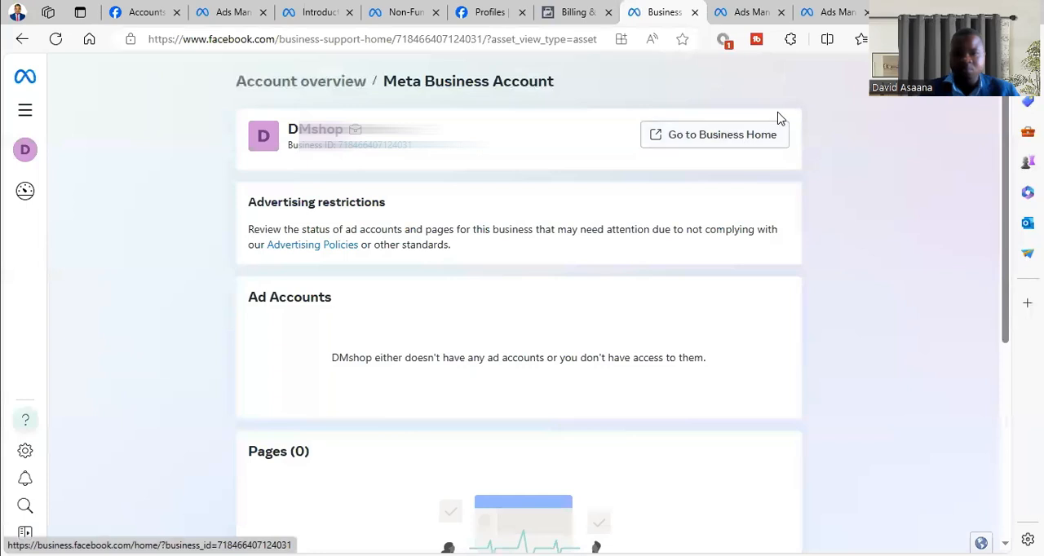
{"action": "scroll", "scroll_direction": "down", "scroll_amount": 3}
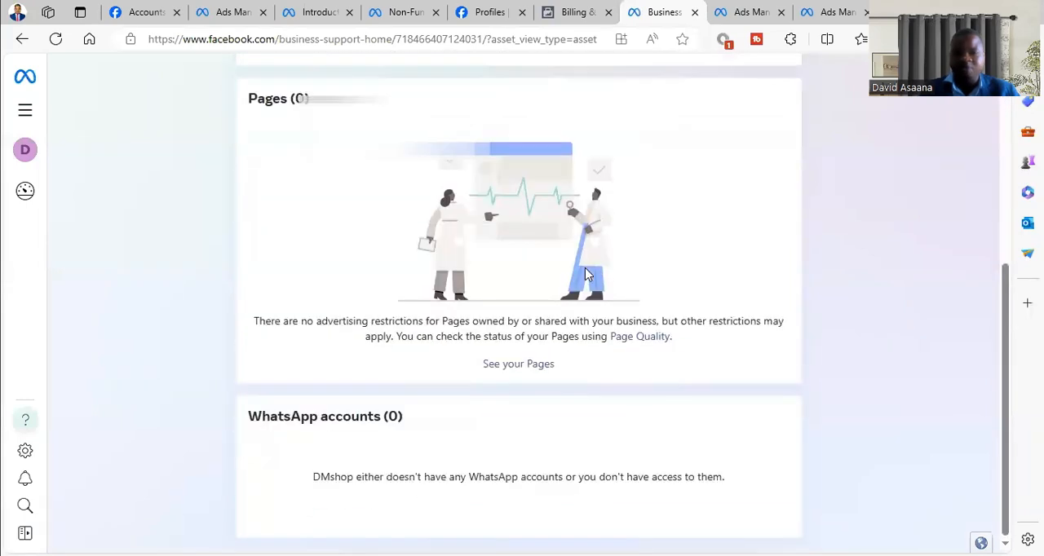
{"action": "scroll", "scroll_direction": "up", "scroll_amount": 3}
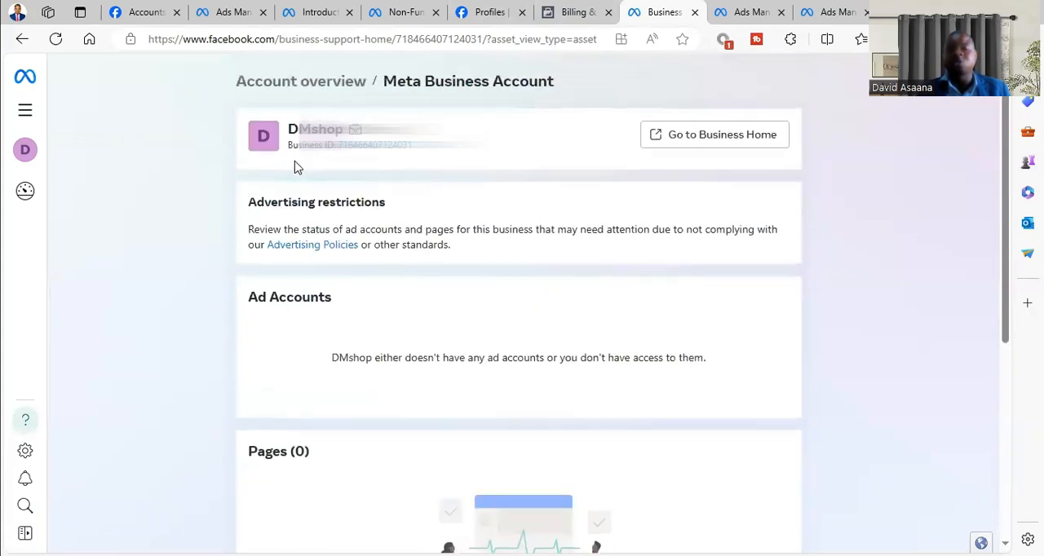
{"action": "mouse_move", "coordinate": [408, 175]}
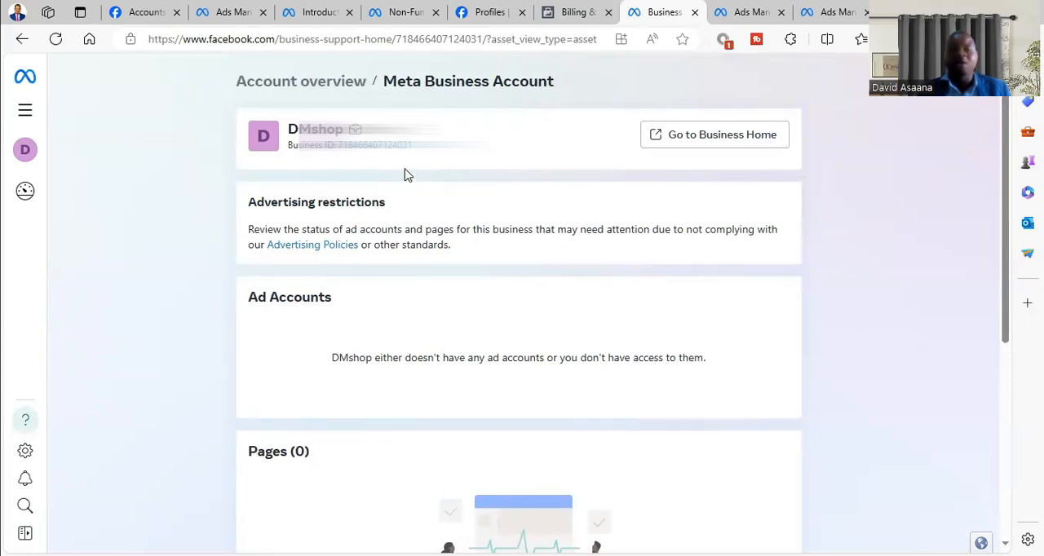
{"action": "mouse_move", "coordinate": [616, 152]}
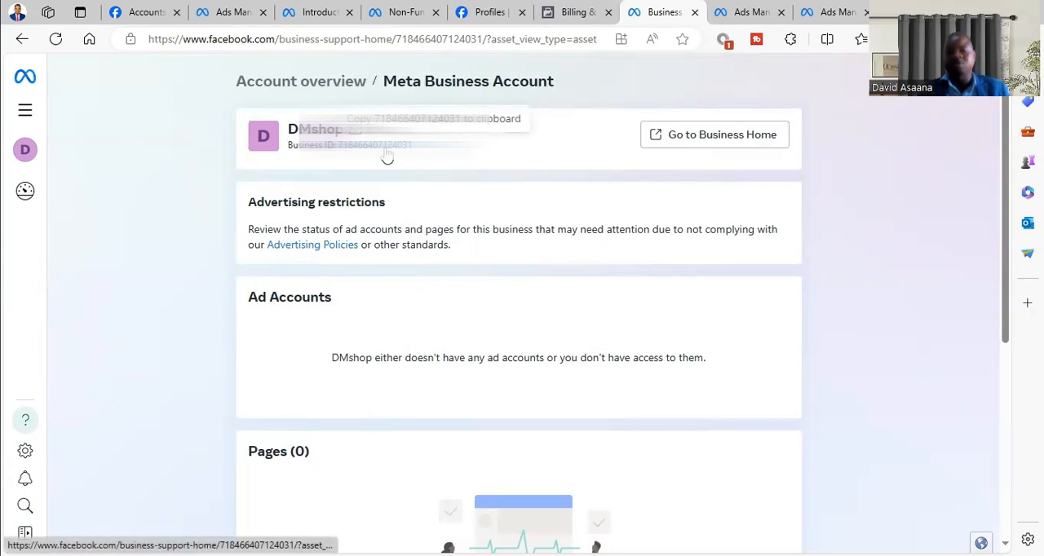
{"action": "mouse_move", "coordinate": [441, 137]}
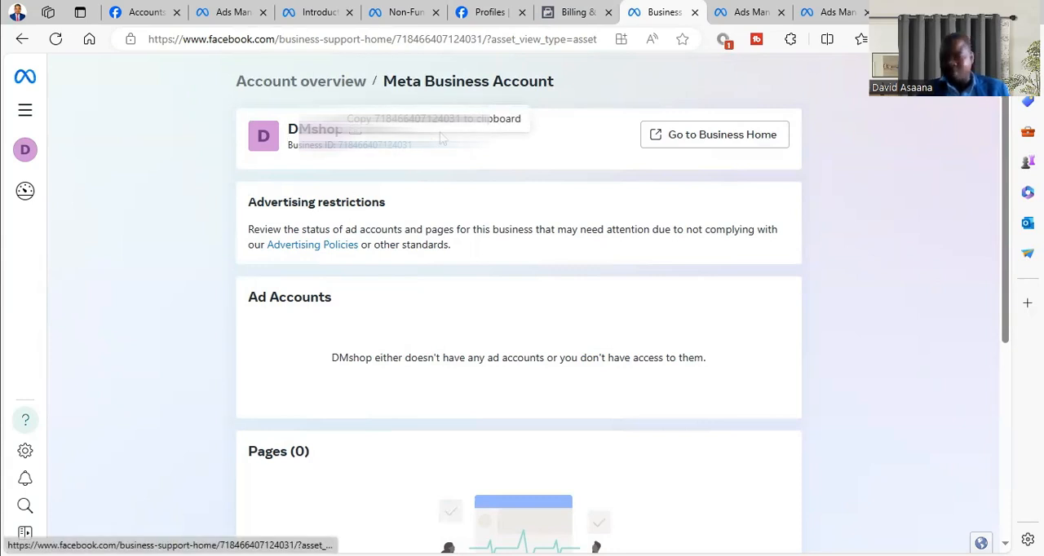
{"action": "mouse_move", "coordinate": [393, 180]}
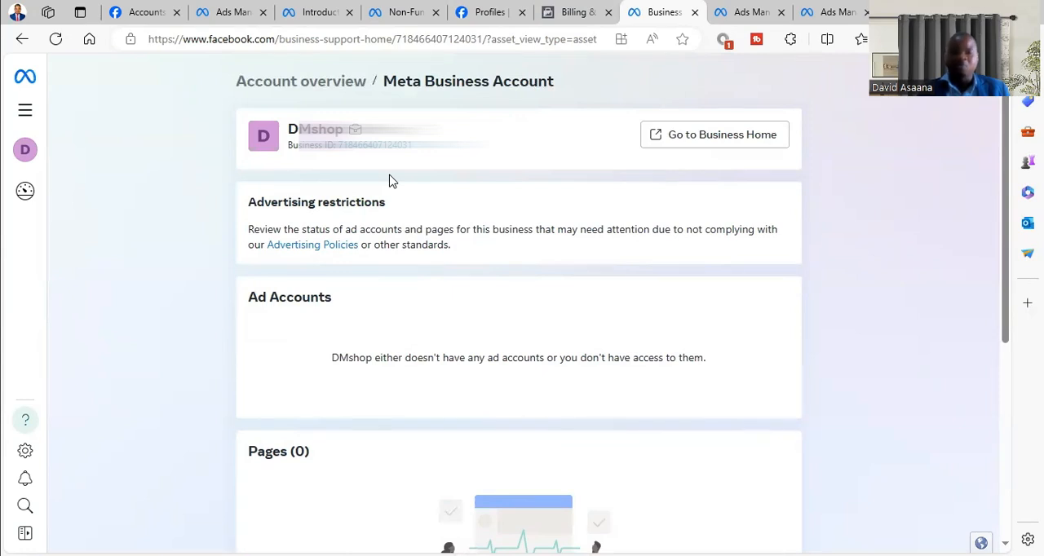
{"action": "mouse_move", "coordinate": [464, 124]}
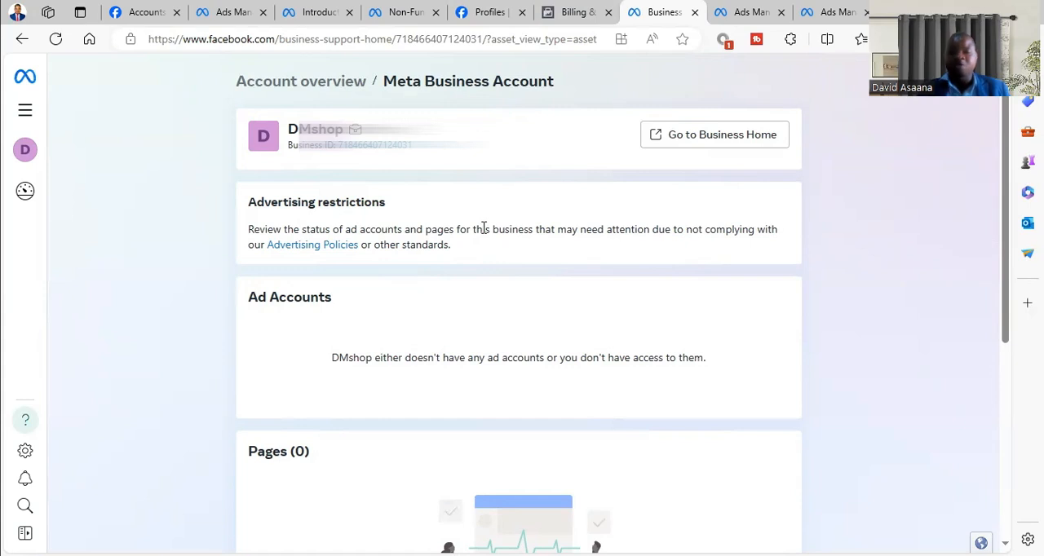
{"action": "mouse_move", "coordinate": [507, 171]}
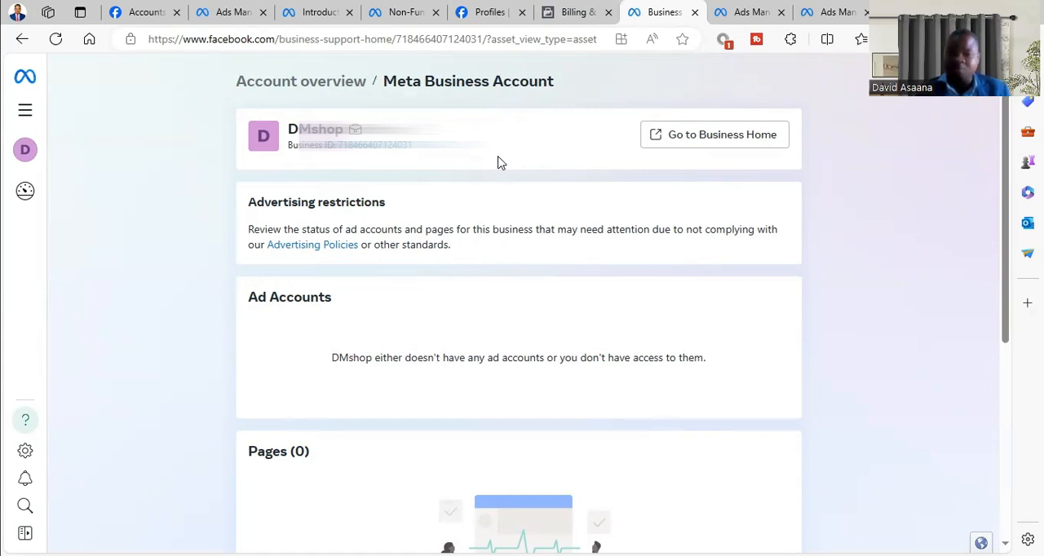
{"action": "mouse_move", "coordinate": [504, 161]}
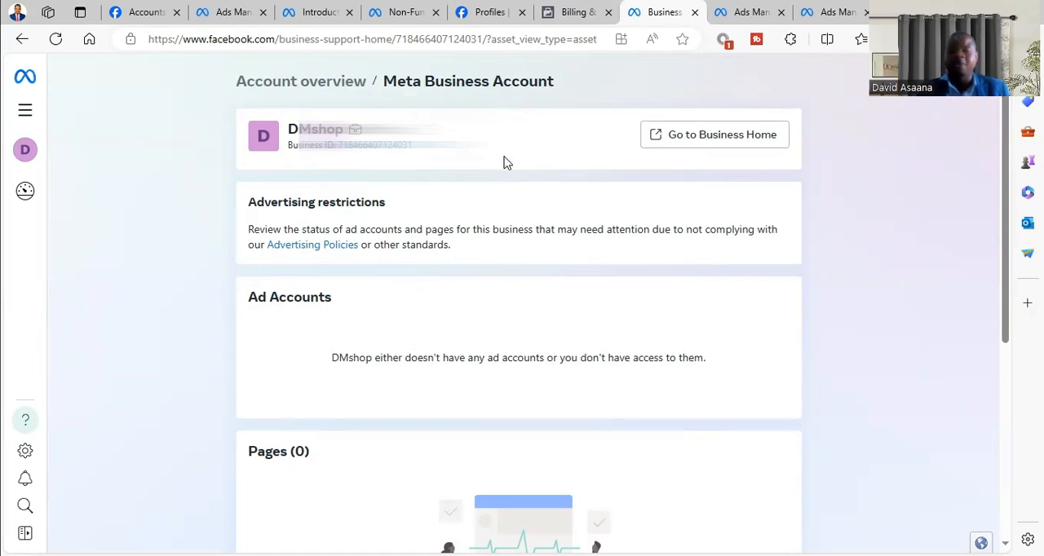
{"action": "mouse_move", "coordinate": [529, 88]}
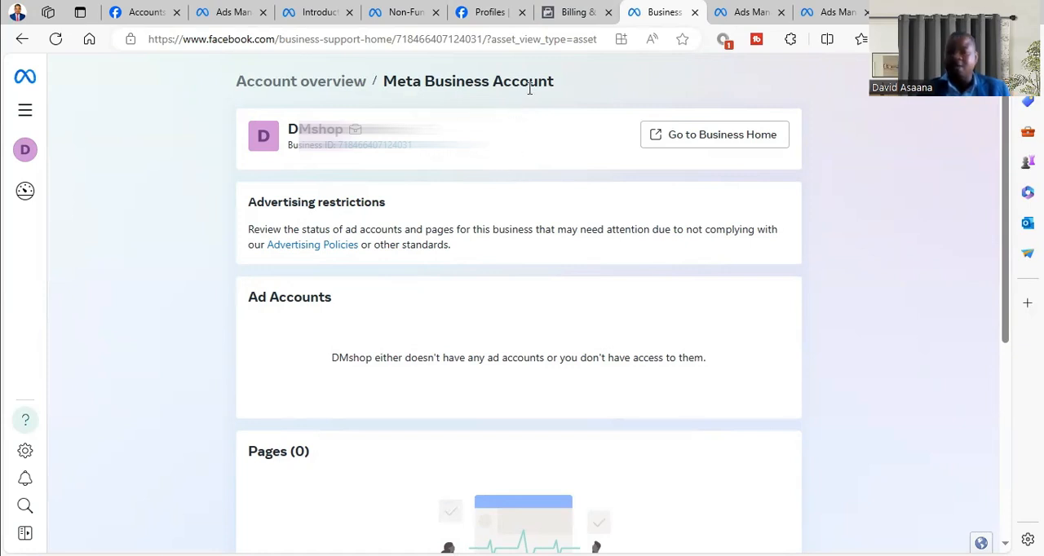
{"action": "mouse_move", "coordinate": [528, 170]}
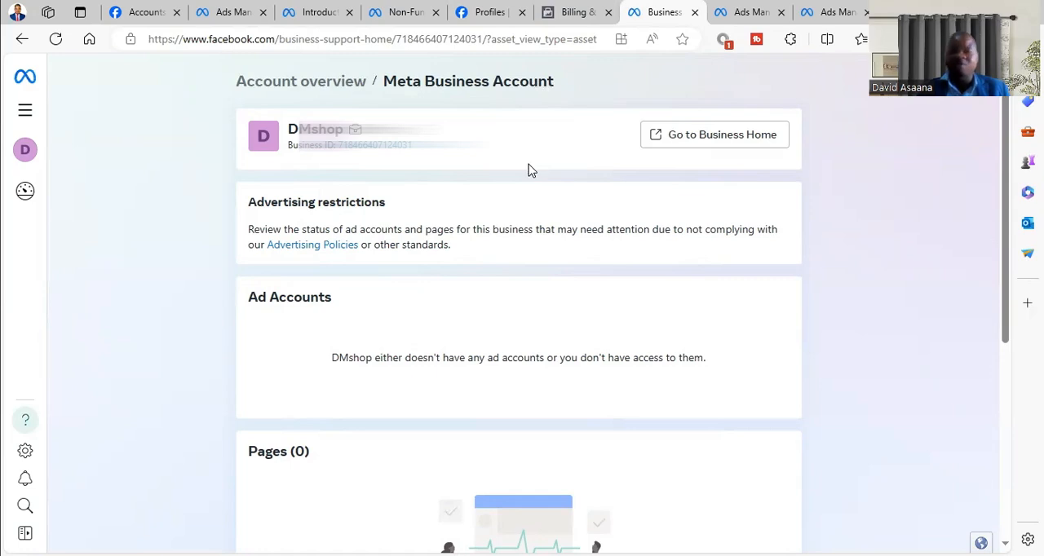